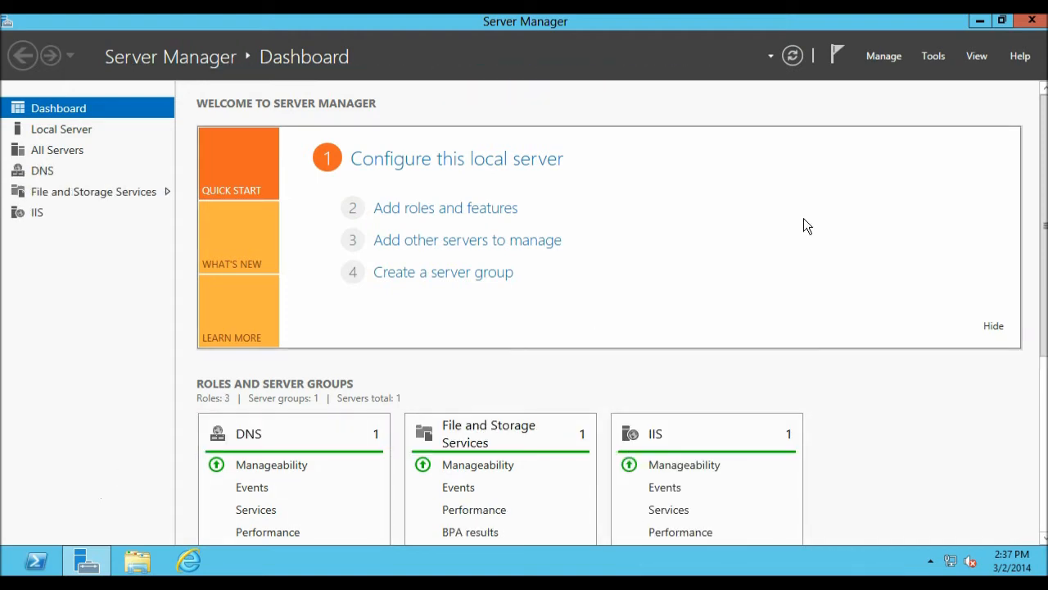
Start the Add Roles and Features wizard and advance to role-based server roles.
{"action": "left_click", "coordinate": [884, 56]}
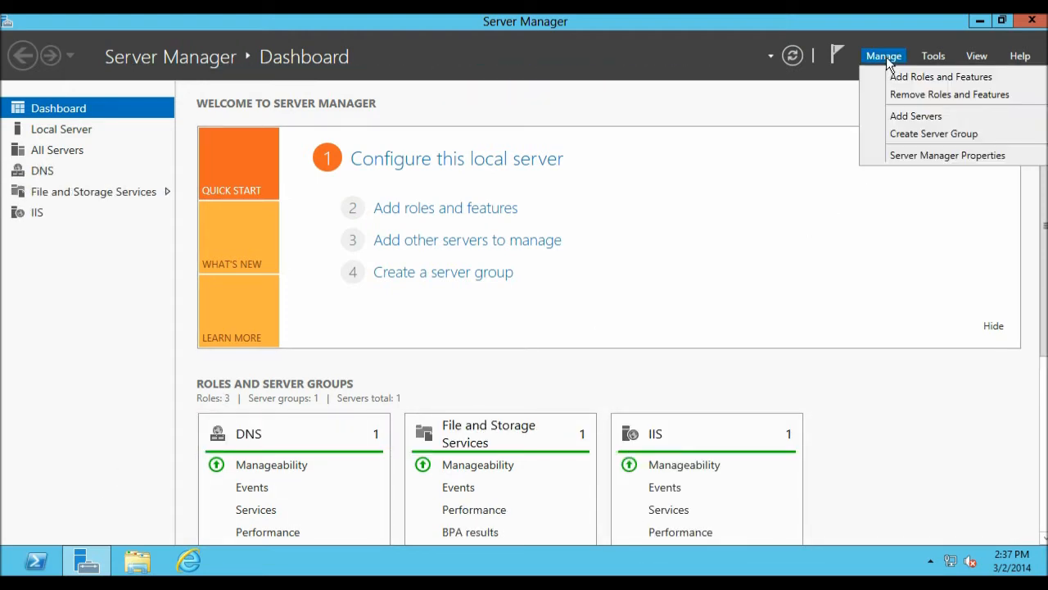
{"action": "mouse_move", "coordinate": [901, 76]}
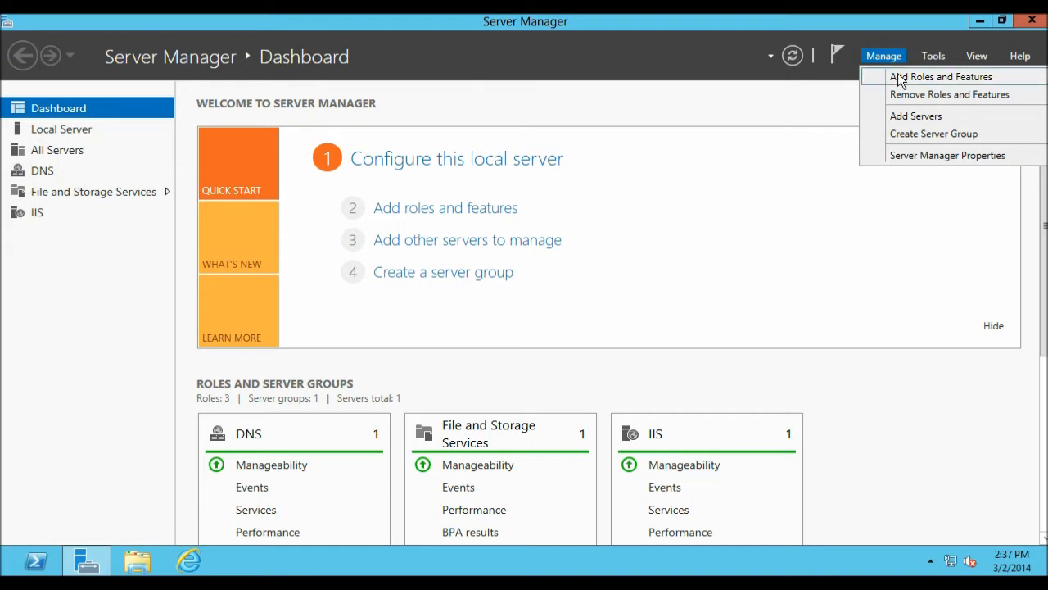
{"action": "left_click", "coordinate": [940, 77]}
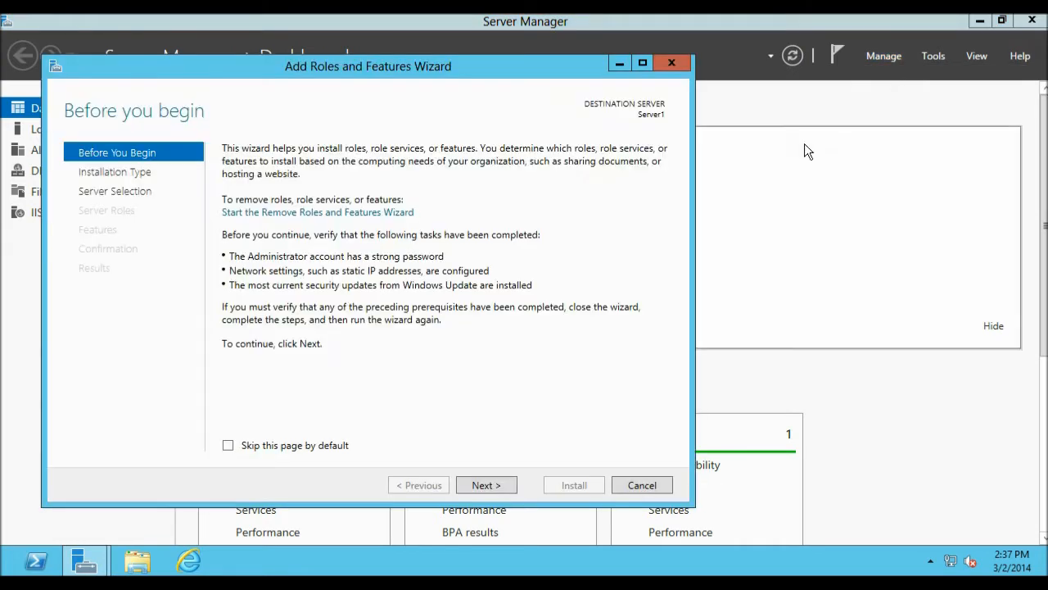
{"action": "left_click", "coordinate": [485, 484]}
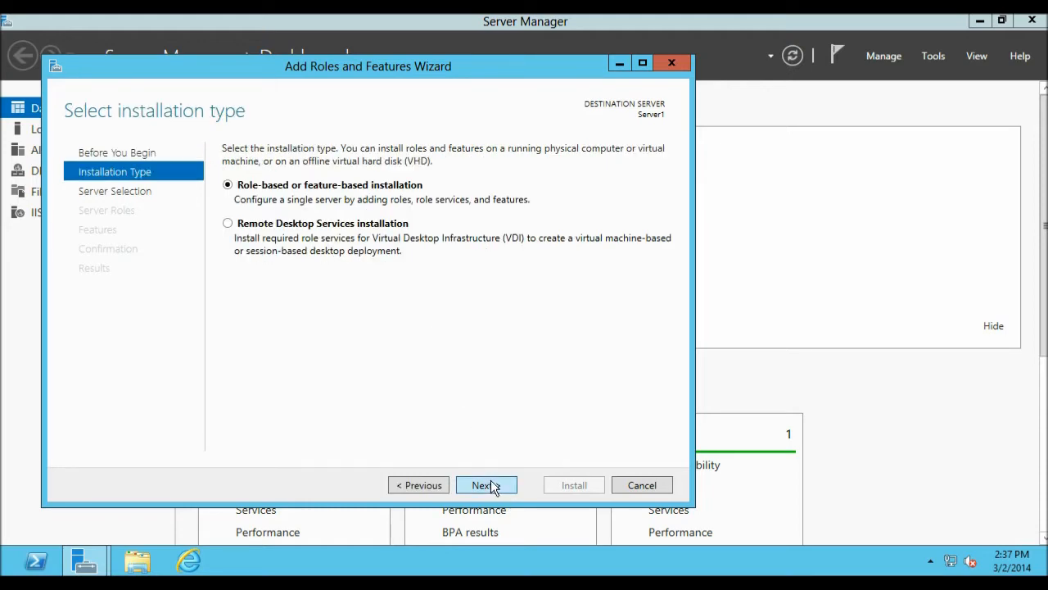
{"action": "left_click", "coordinate": [481, 484]}
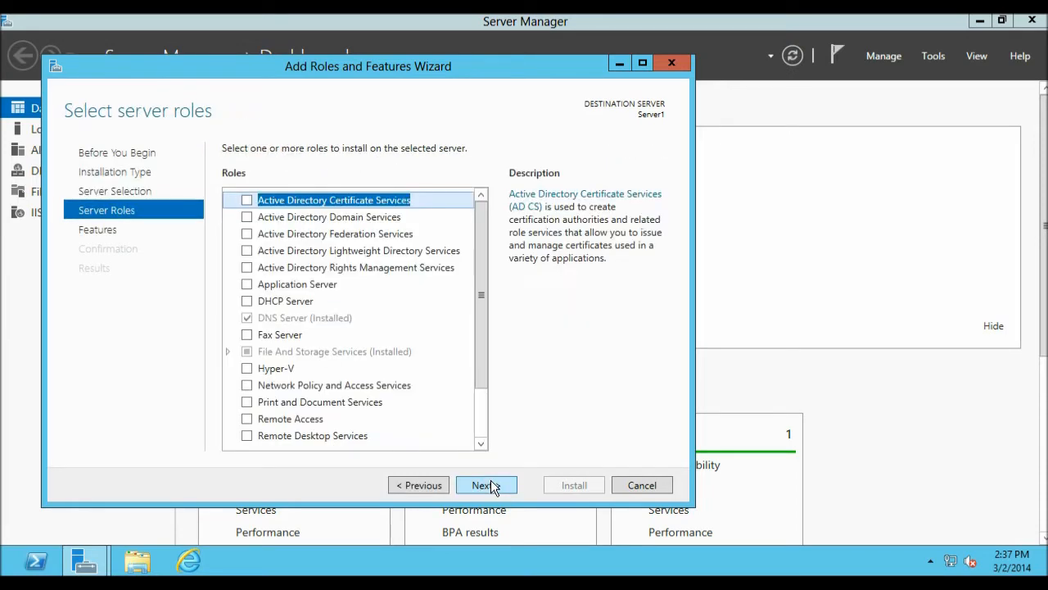
Verify Request Filtering is installed under Web Server (IIS) Security, then cancel the wizard and close Server Manager.
{"action": "scroll", "scroll_direction": "down", "scroll_amount": 3}
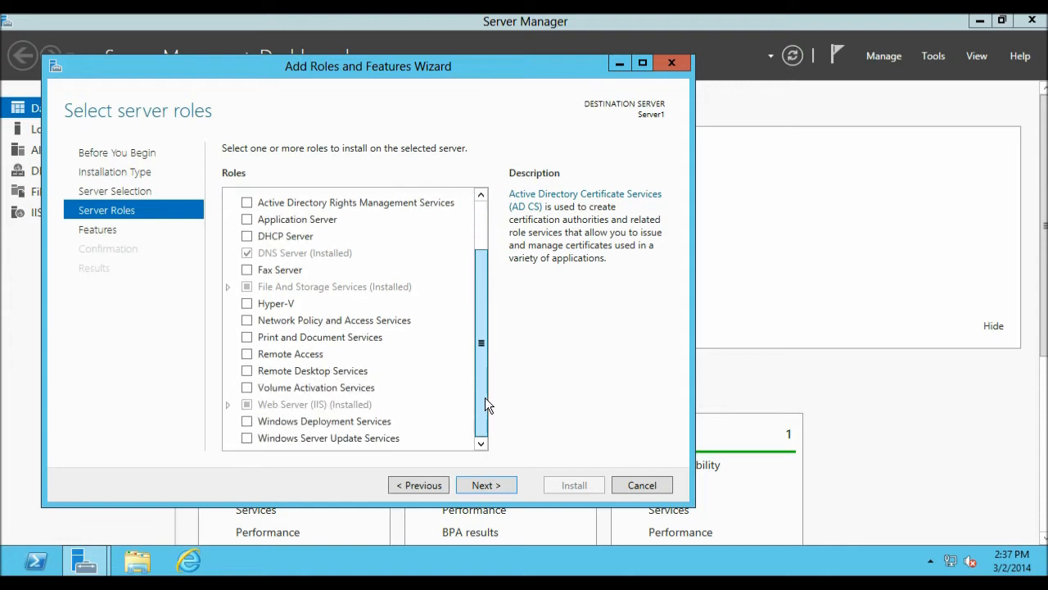
{"action": "left_click", "coordinate": [314, 404]}
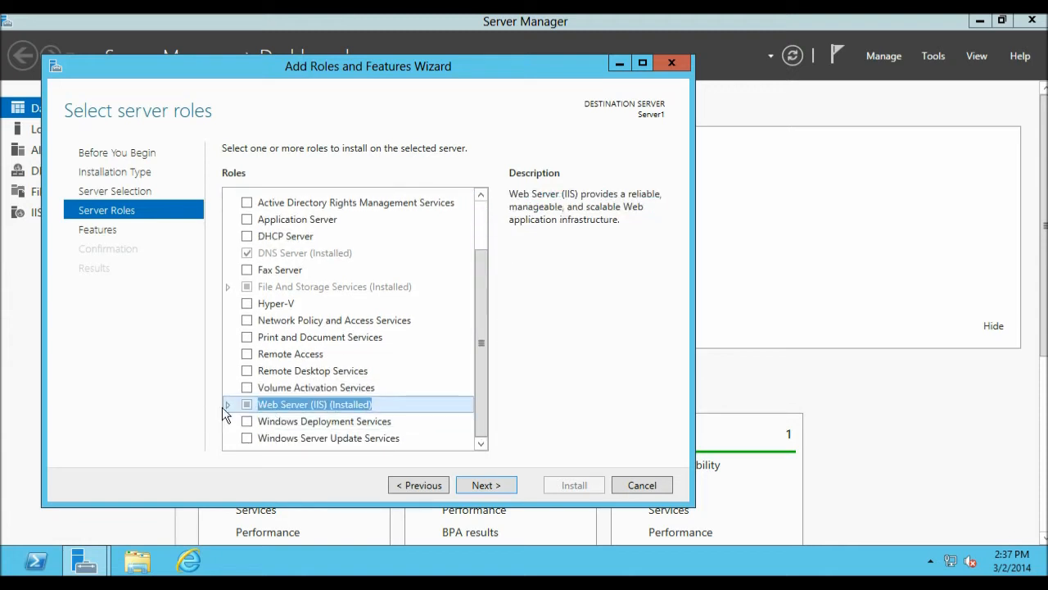
{"action": "left_click", "coordinate": [228, 404]}
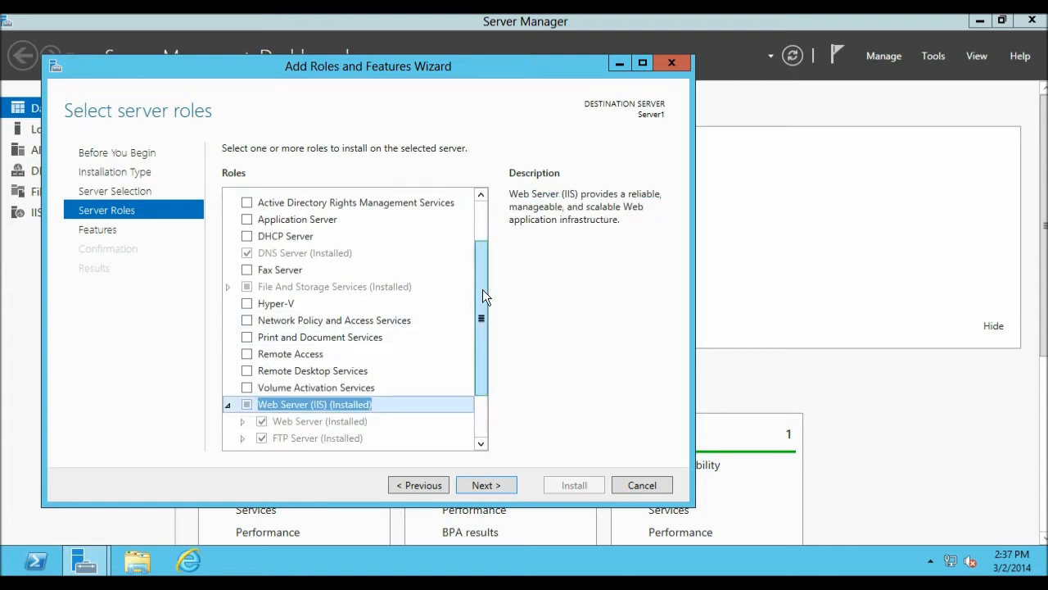
{"action": "scroll", "scroll_direction": "down", "scroll_amount": 3}
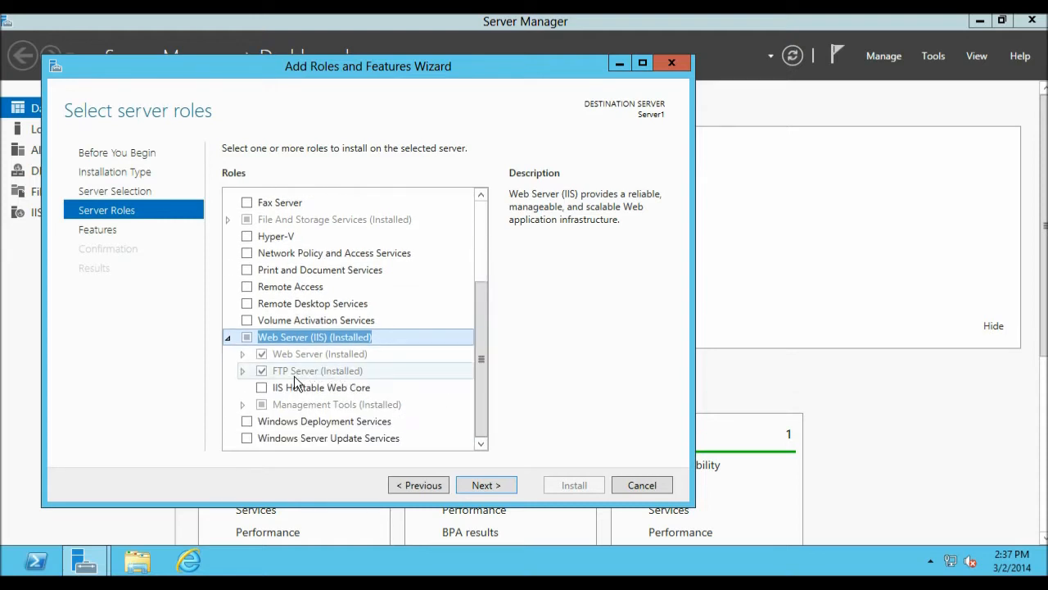
{"action": "left_click", "coordinate": [243, 353]}
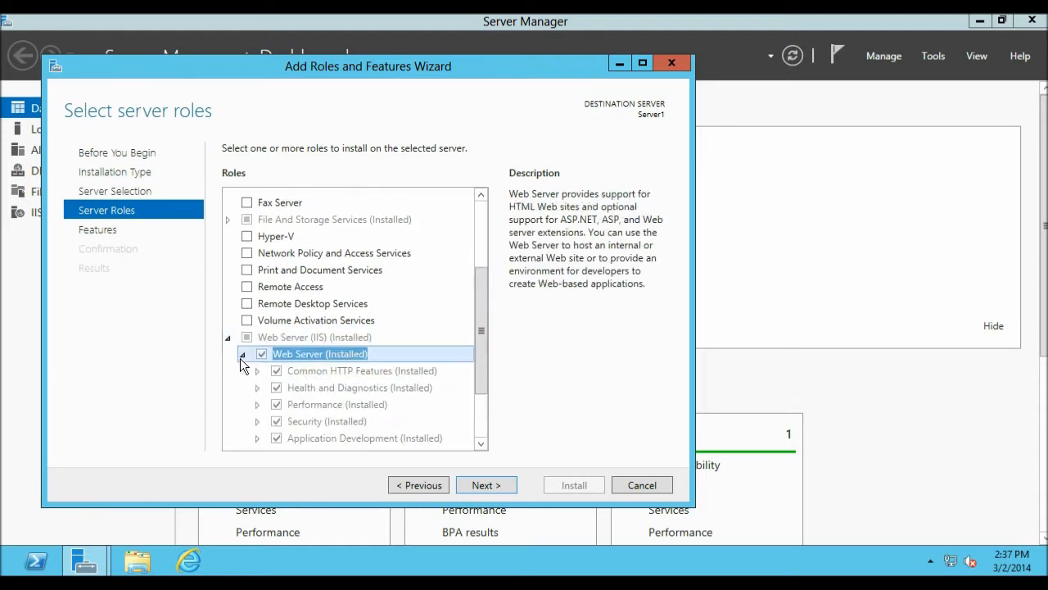
{"action": "scroll", "scroll_direction": "down", "scroll_amount": 3}
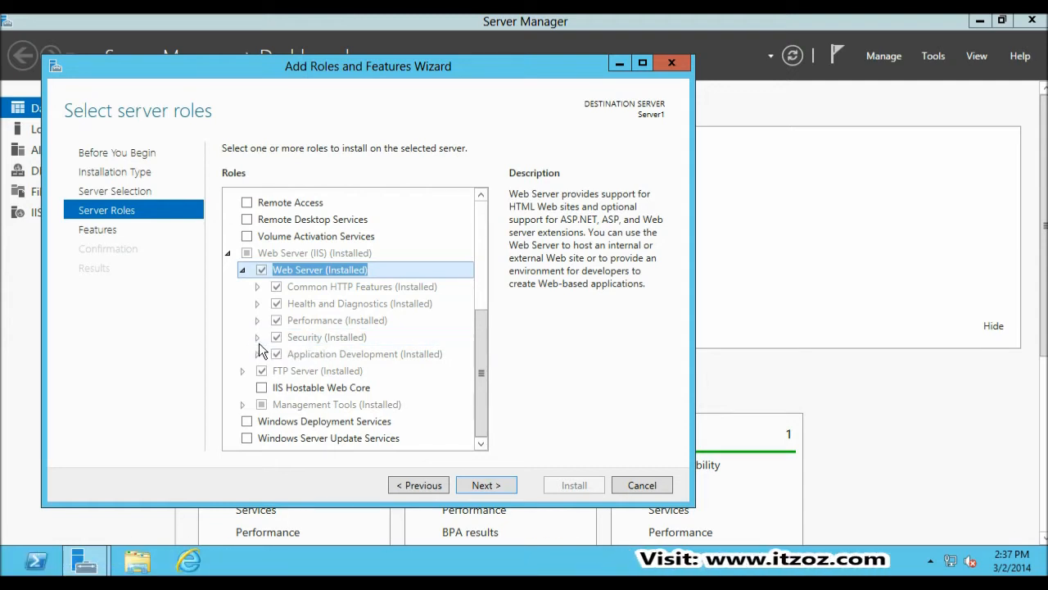
{"action": "left_click", "coordinate": [257, 336]}
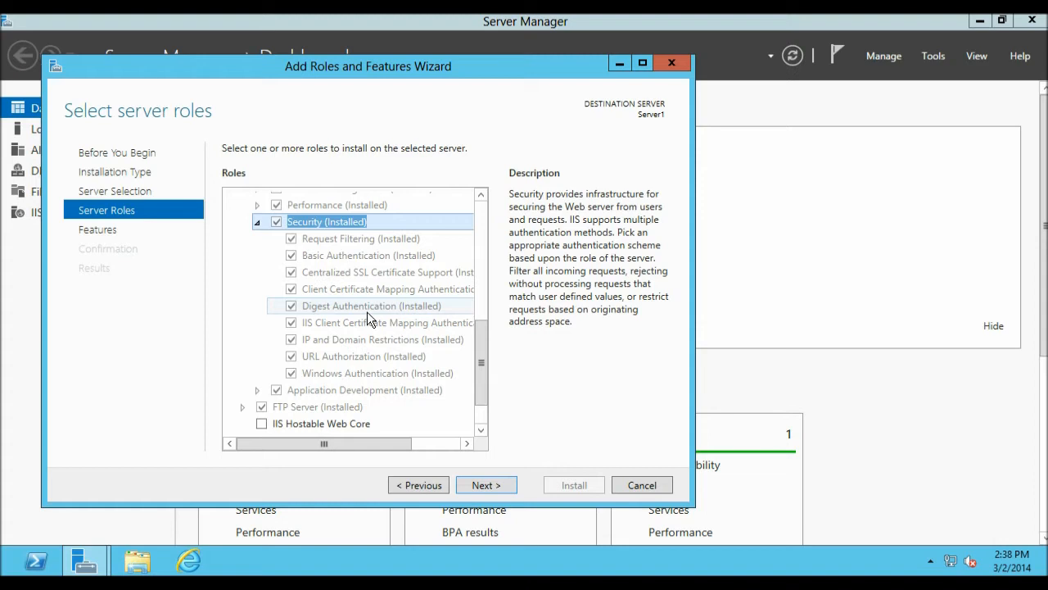
{"action": "left_click", "coordinate": [361, 238]}
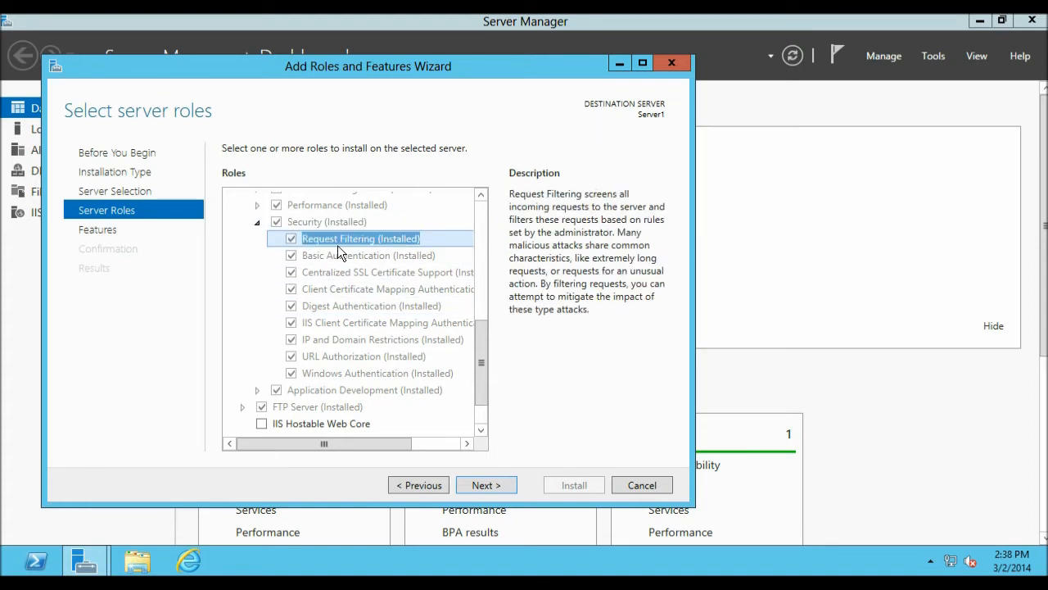
{"action": "mouse_move", "coordinate": [483, 466]}
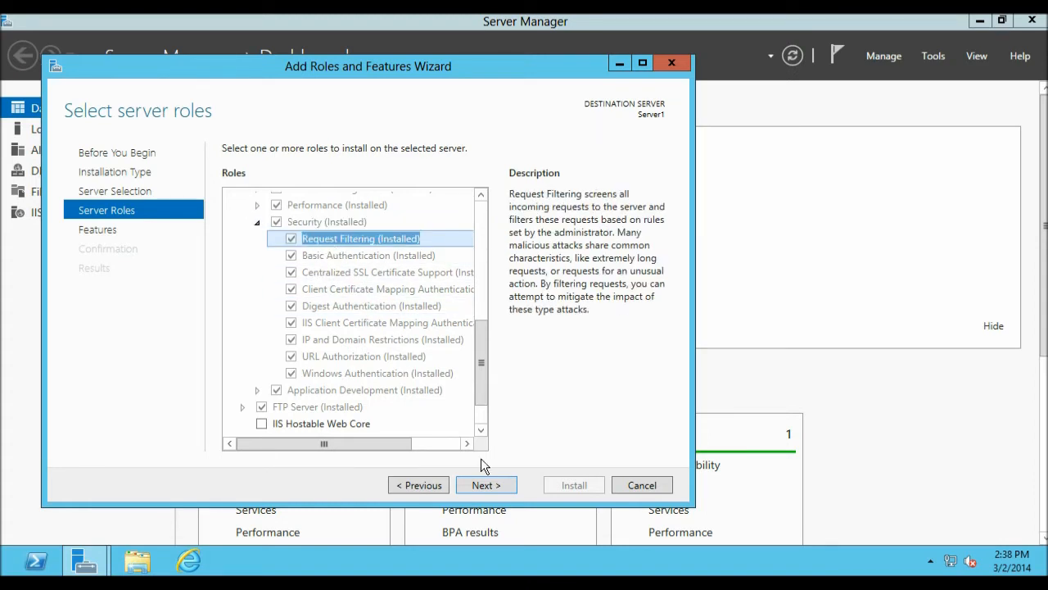
{"action": "left_click", "coordinate": [642, 485]}
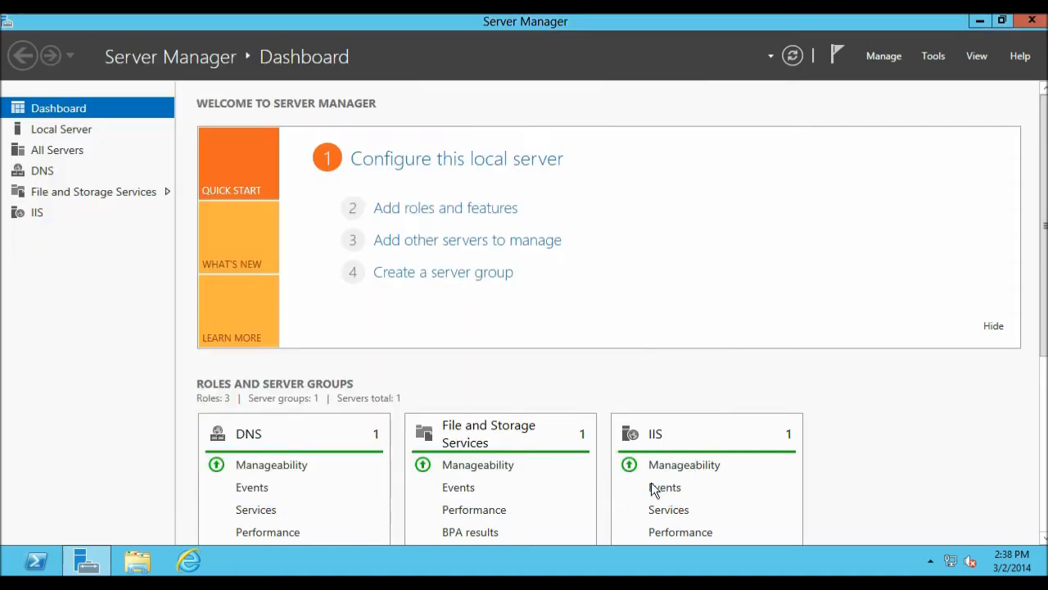
{"action": "mouse_move", "coordinate": [1032, 21]}
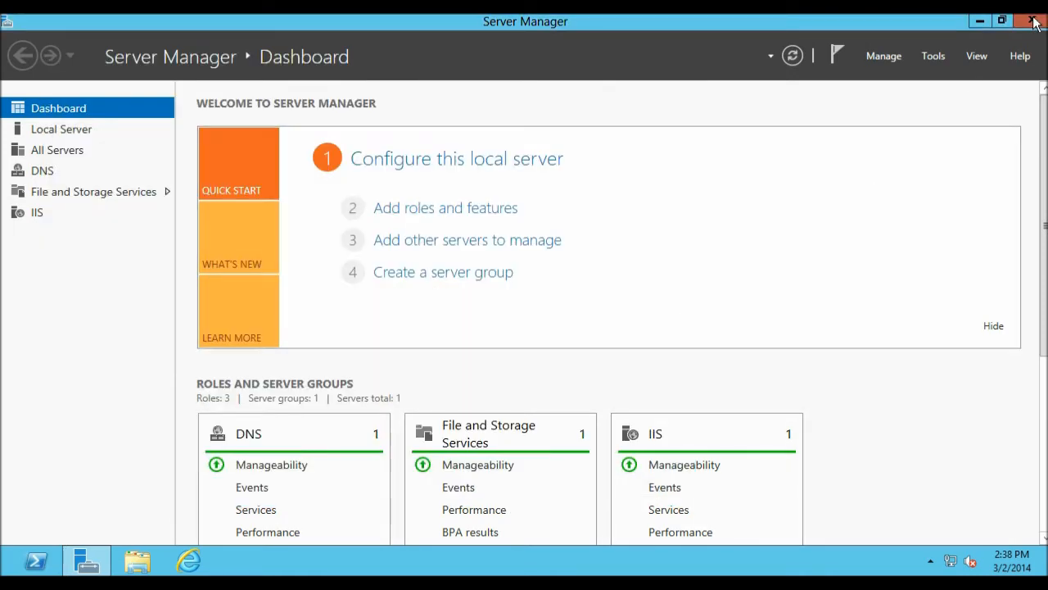
{"action": "left_click", "coordinate": [1032, 20]}
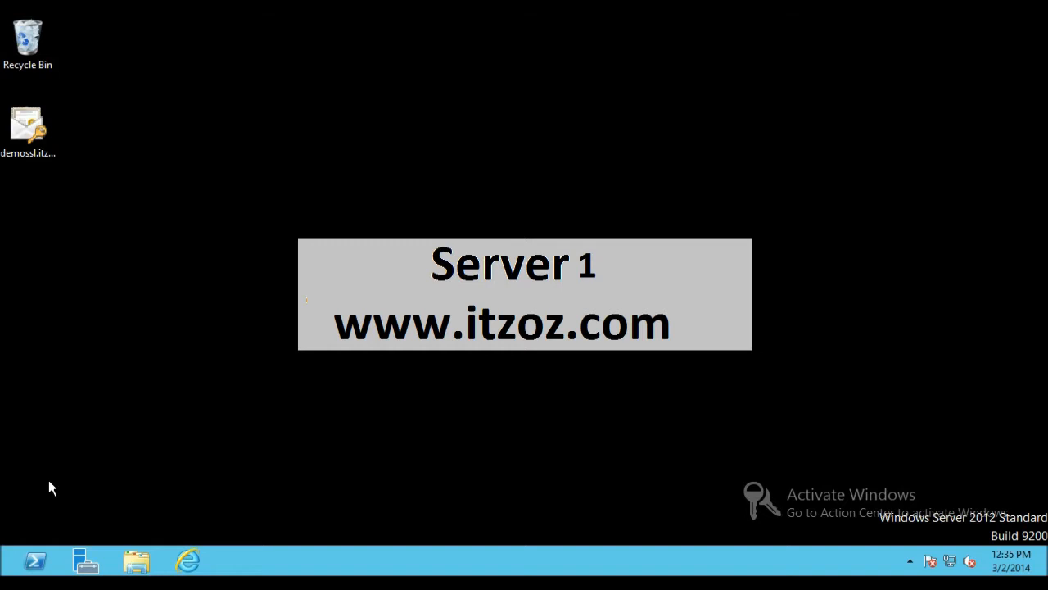
{"action": "mouse_move", "coordinate": [162, 499]}
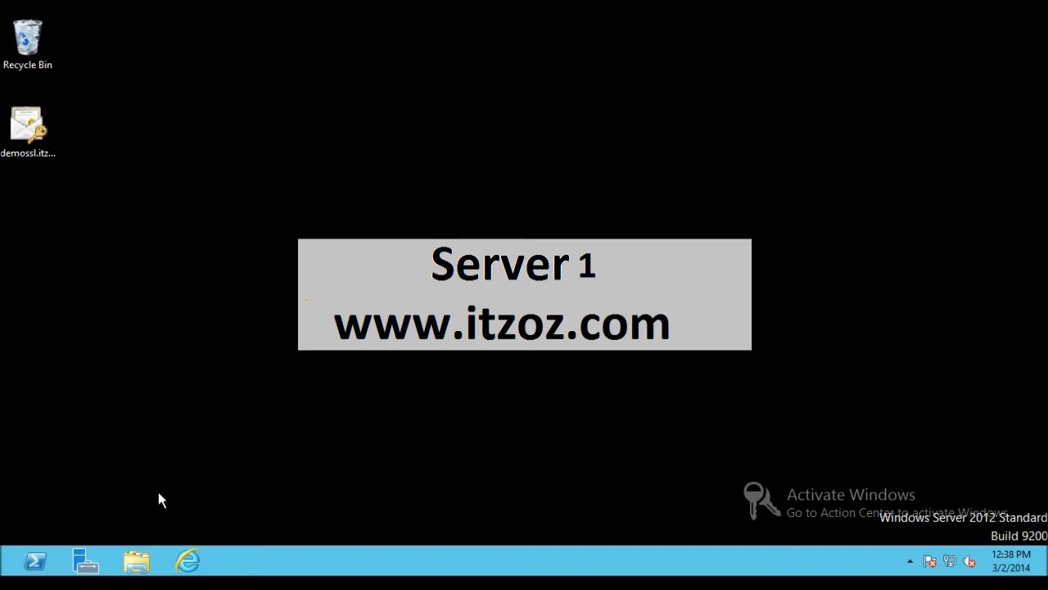
Open demo.itzoz.com in Internet Explorer and download both 1.xlsx and 2.doc successfully.
{"action": "left_click", "coordinate": [187, 560]}
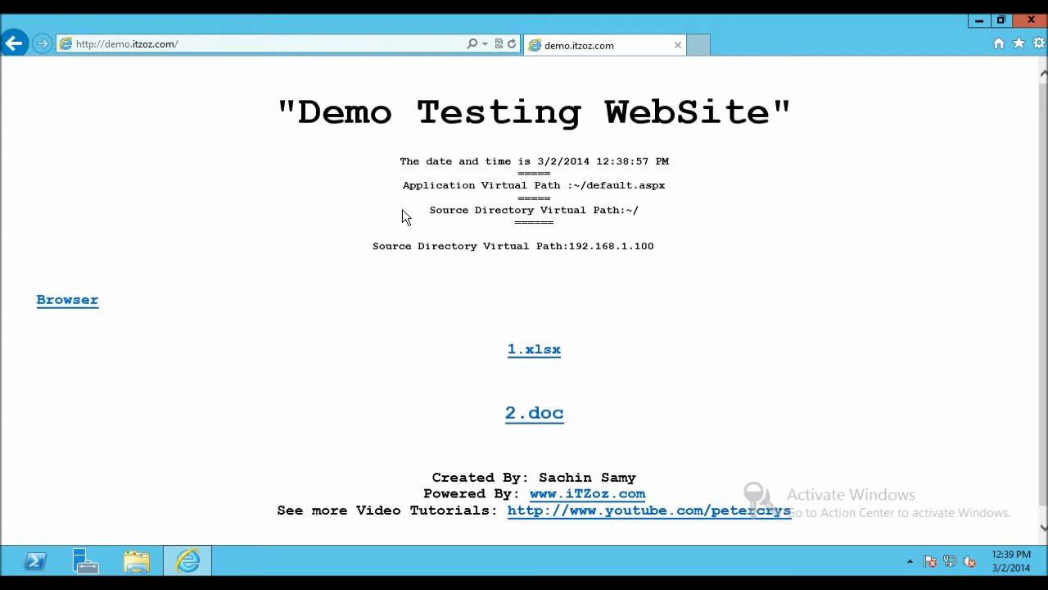
{"action": "mouse_move", "coordinate": [633, 344]}
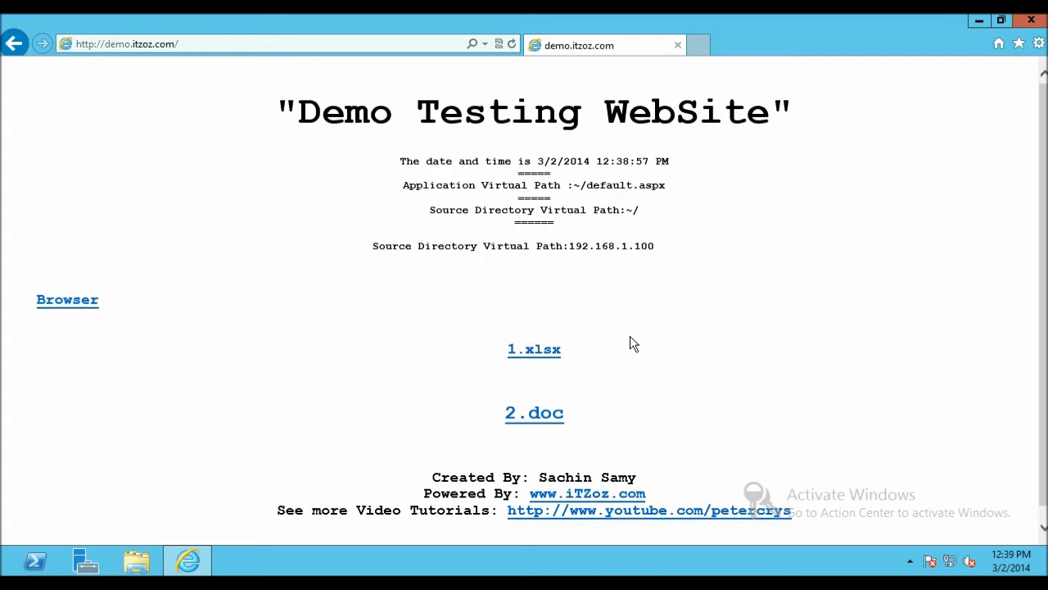
{"action": "mouse_move", "coordinate": [534, 349]}
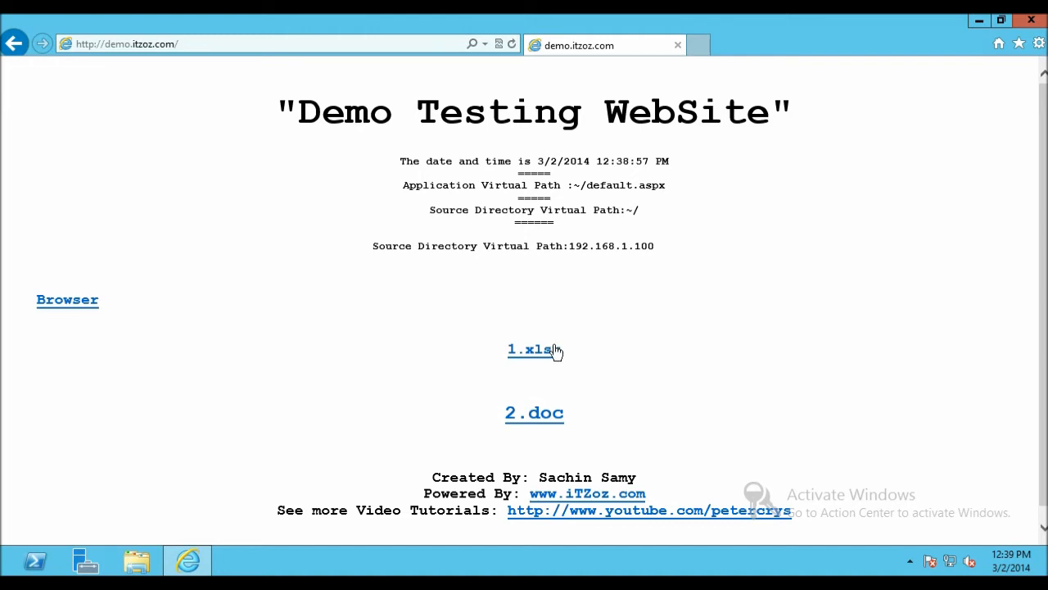
{"action": "mouse_move", "coordinate": [533, 412]}
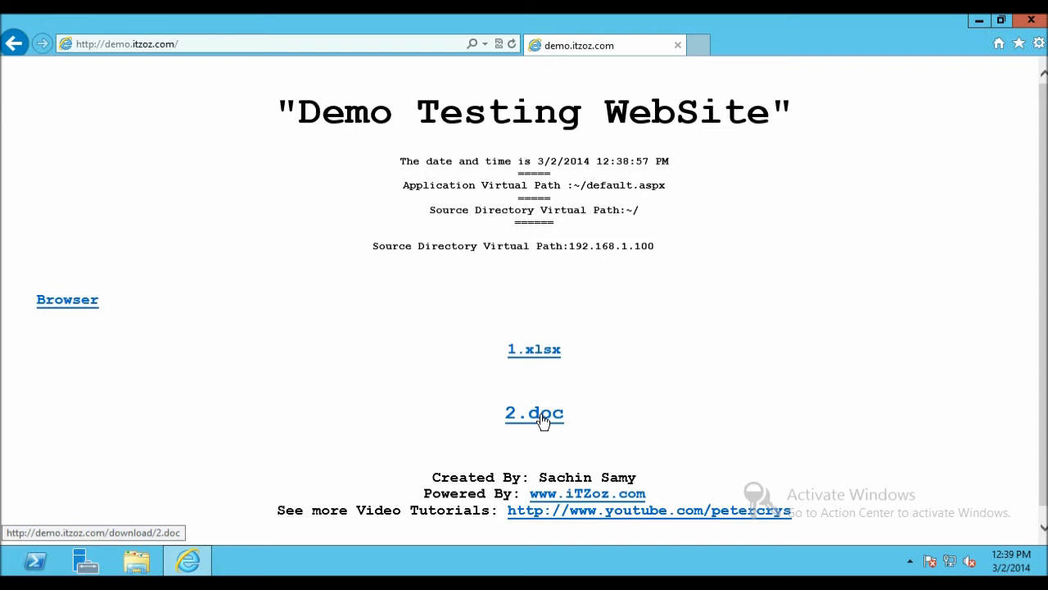
{"action": "mouse_move", "coordinate": [548, 378]}
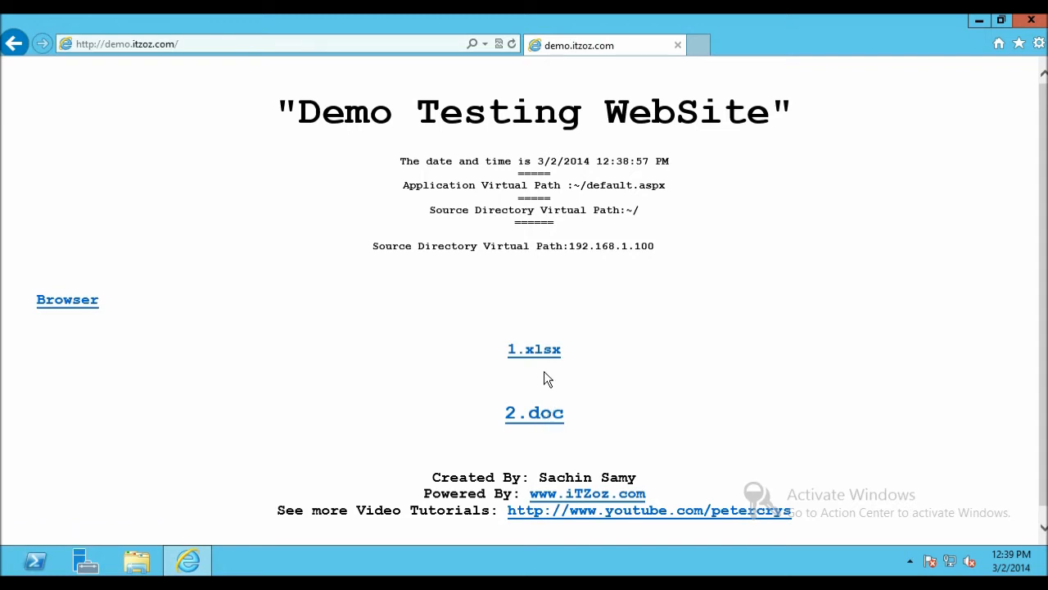
{"action": "left_click", "coordinate": [534, 349]}
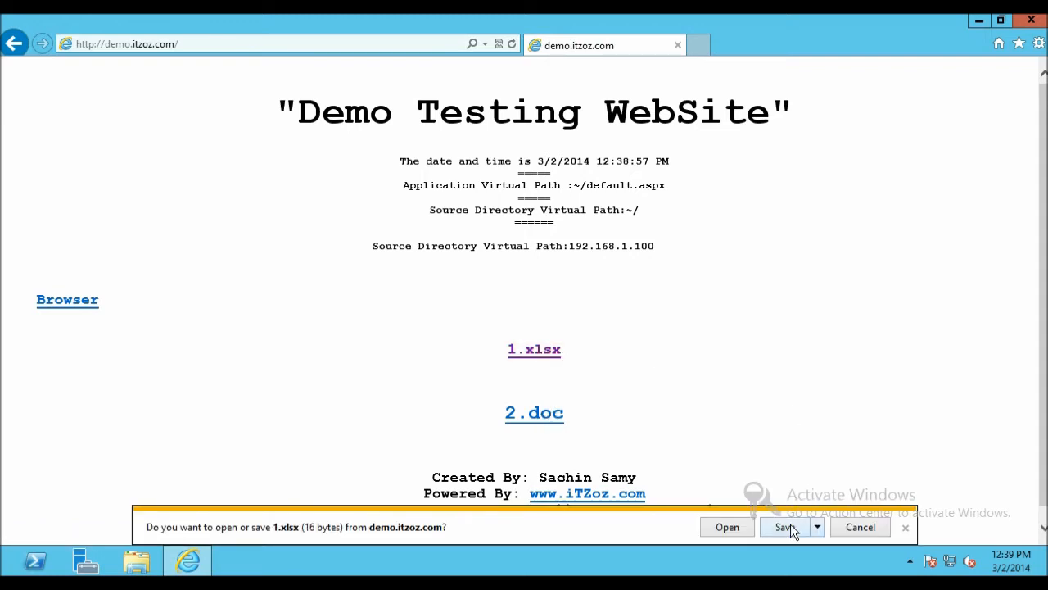
{"action": "left_click", "coordinate": [785, 527]}
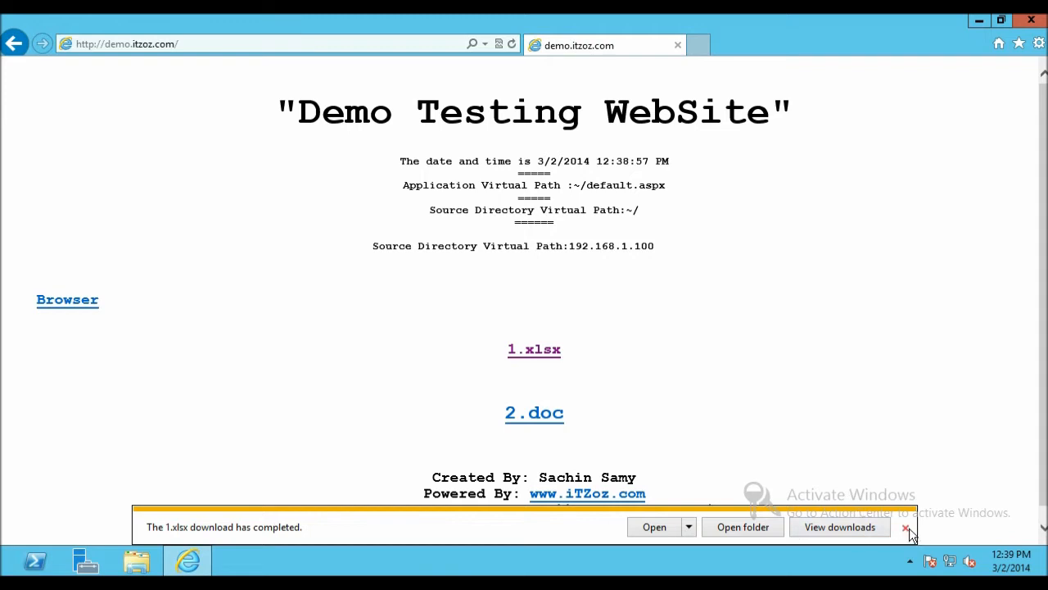
{"action": "left_click", "coordinate": [534, 413]}
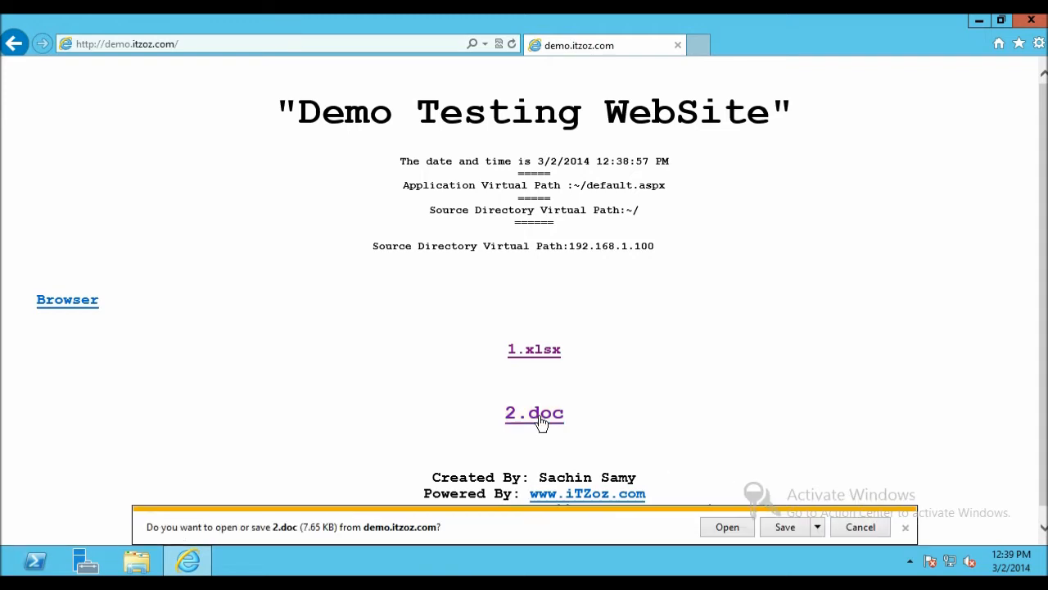
{"action": "left_click", "coordinate": [784, 527]}
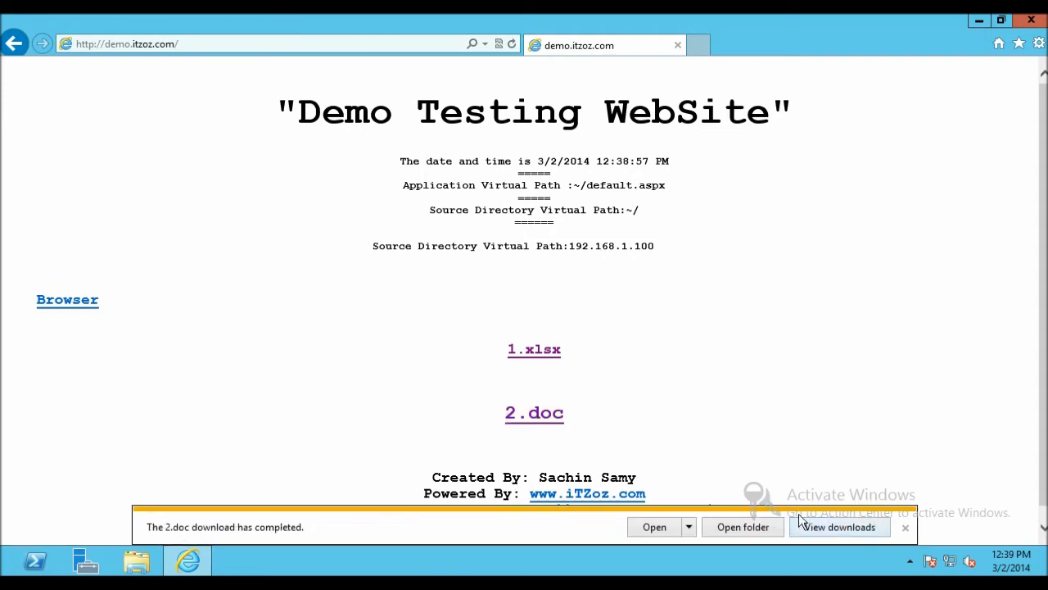
{"action": "left_click", "coordinate": [839, 526]}
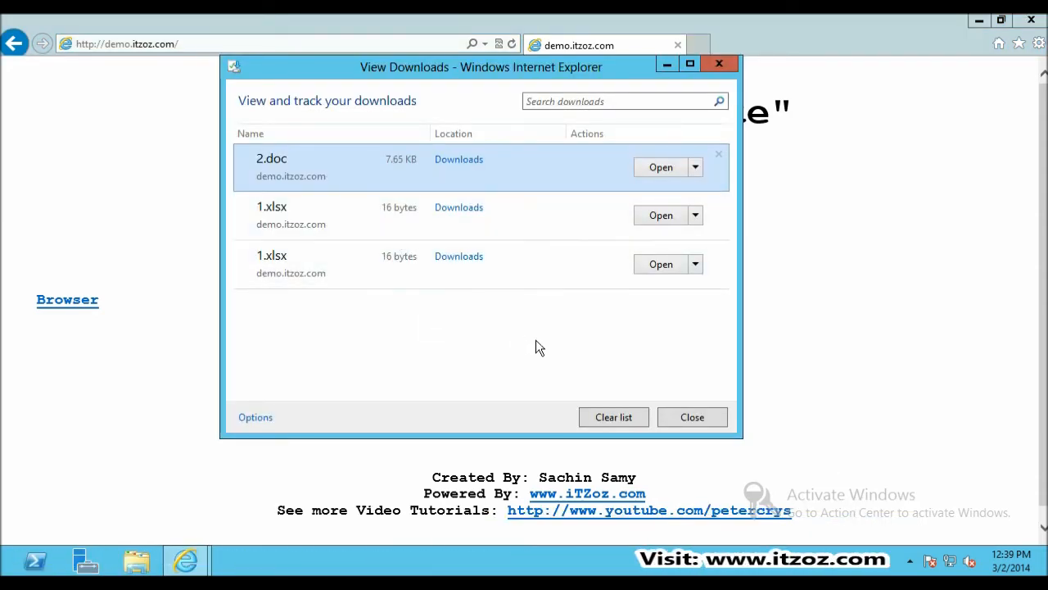
{"action": "left_click", "coordinate": [692, 417]}
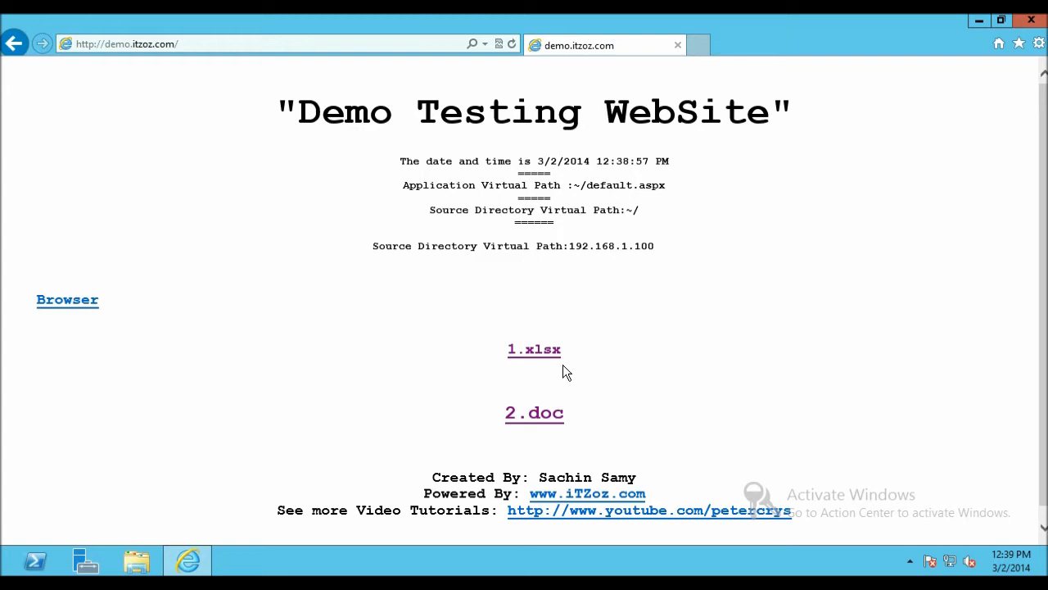
{"action": "mouse_move", "coordinate": [533, 413]}
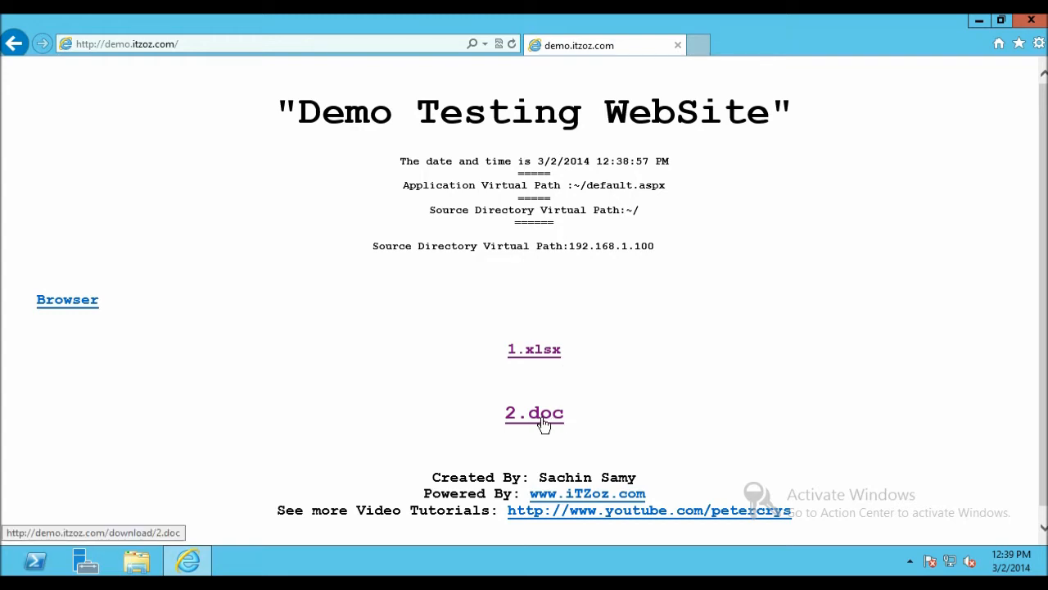
{"action": "mouse_move", "coordinate": [539, 433]}
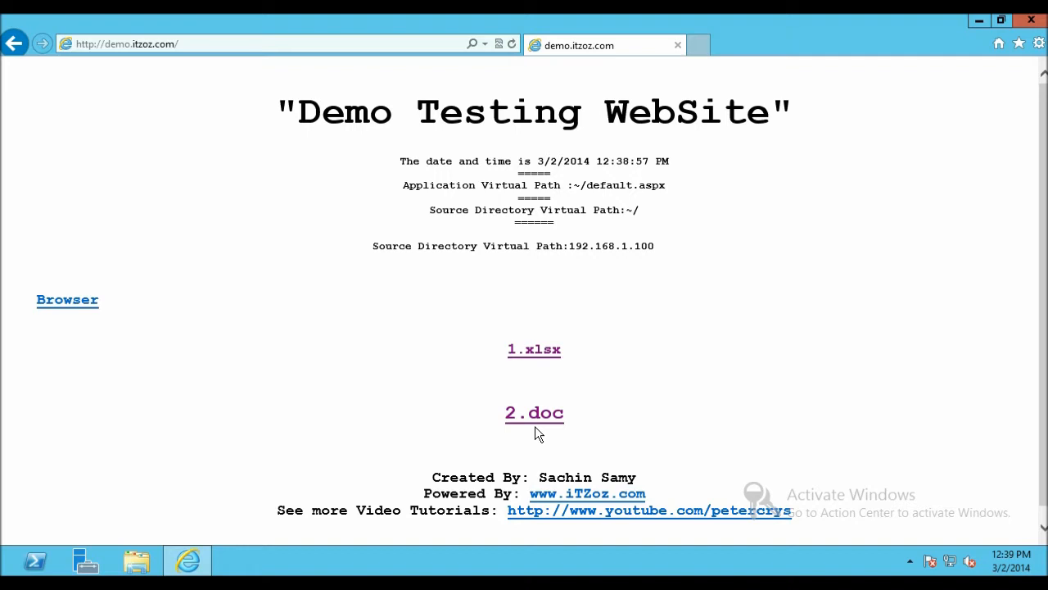
{"action": "mouse_move", "coordinate": [811, 213]}
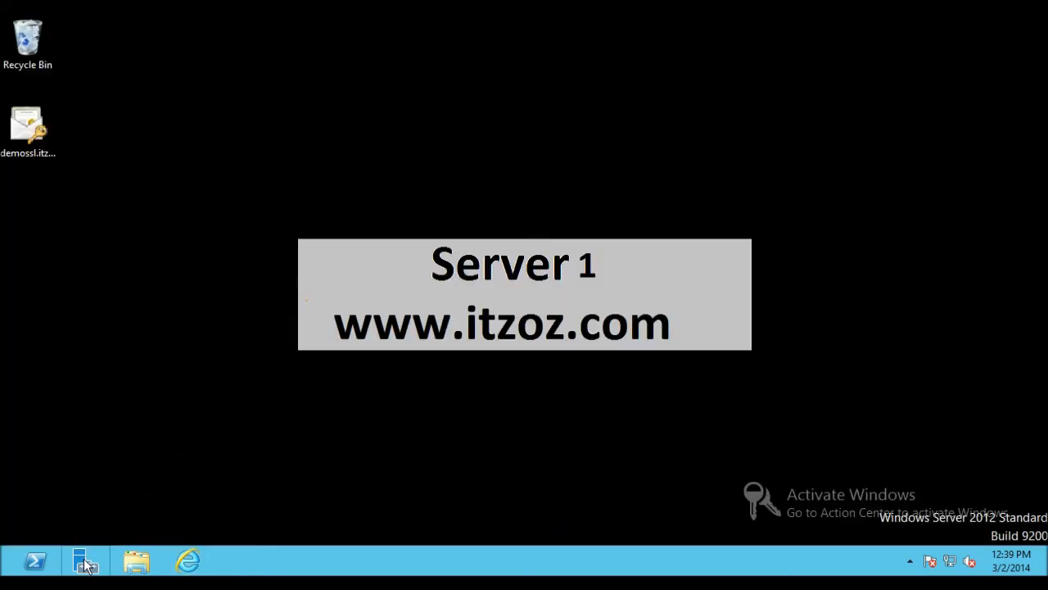
Launch Internet Information Services (IIS) Manager from Server Manager's Tools menu.
{"action": "left_click", "coordinate": [85, 560]}
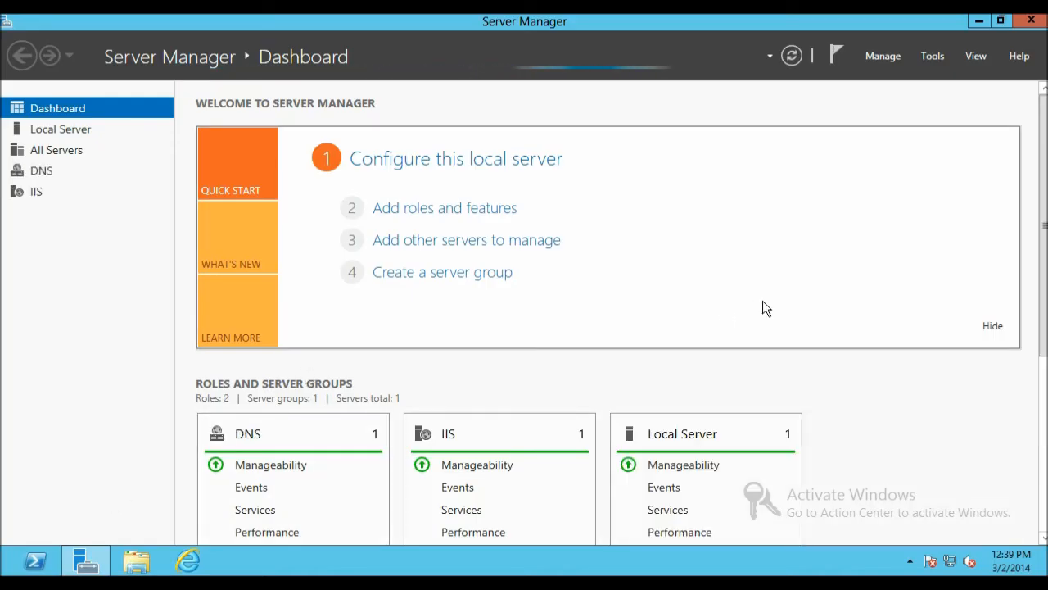
{"action": "left_click", "coordinate": [932, 56]}
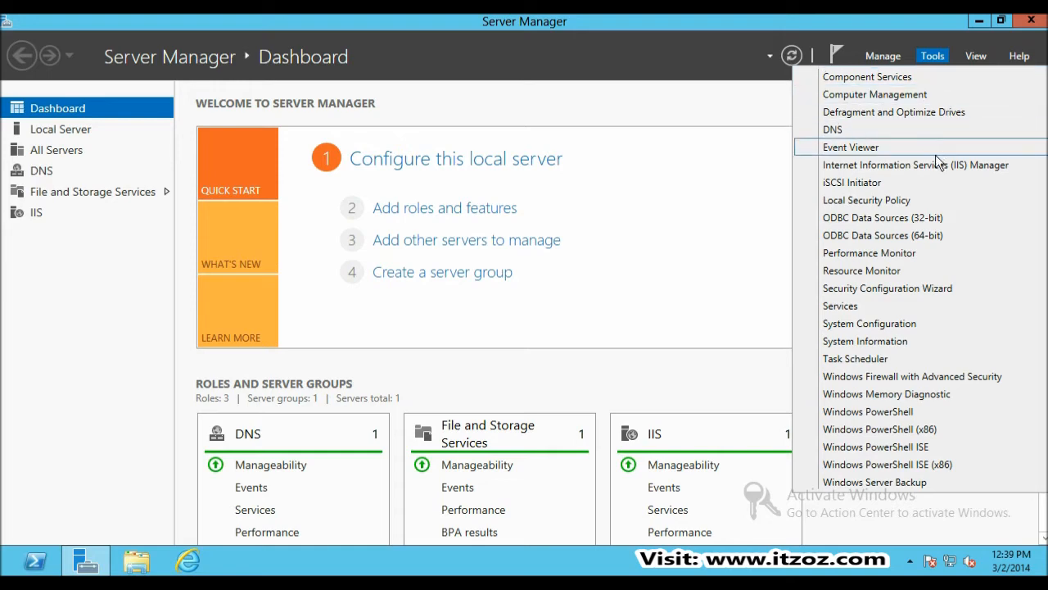
{"action": "left_click", "coordinate": [916, 164]}
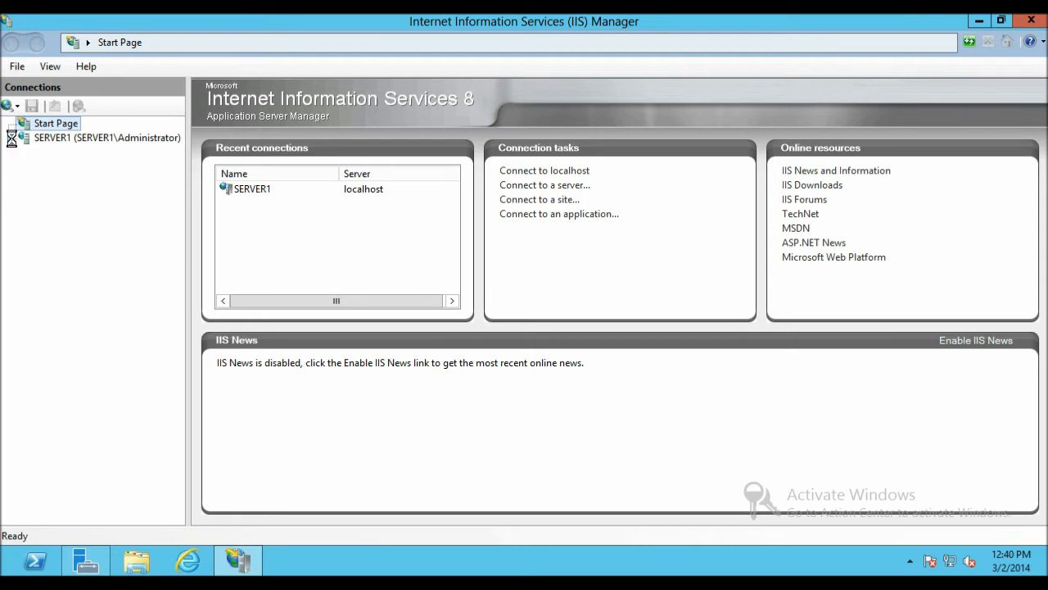
Select SERVER1 and open its Request Filtering feature showing blocked extensions like .config and .mdb.
{"action": "left_click", "coordinate": [107, 138]}
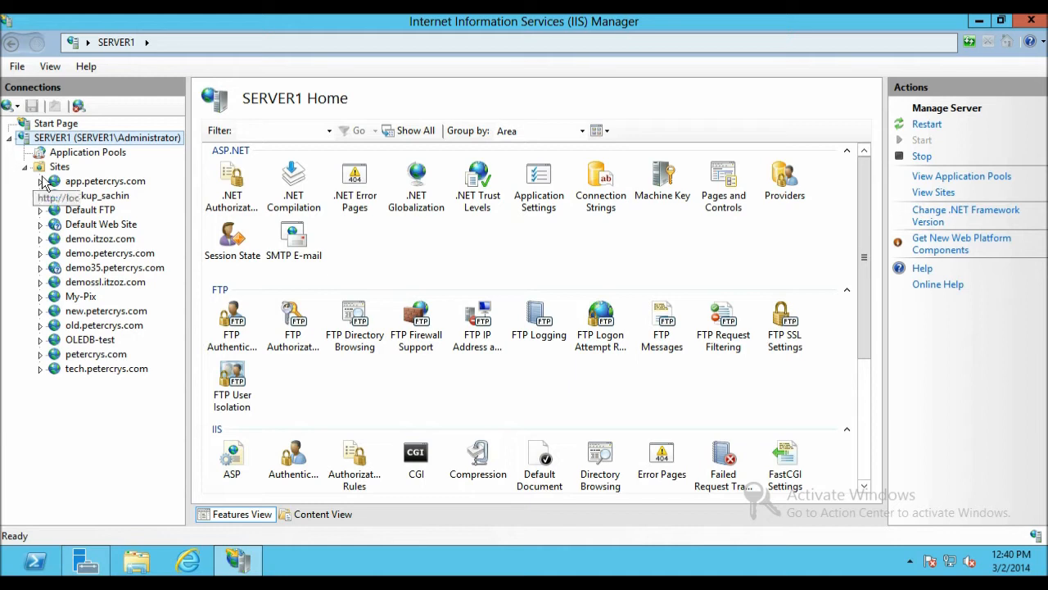
{"action": "mouse_move", "coordinate": [88, 153]}
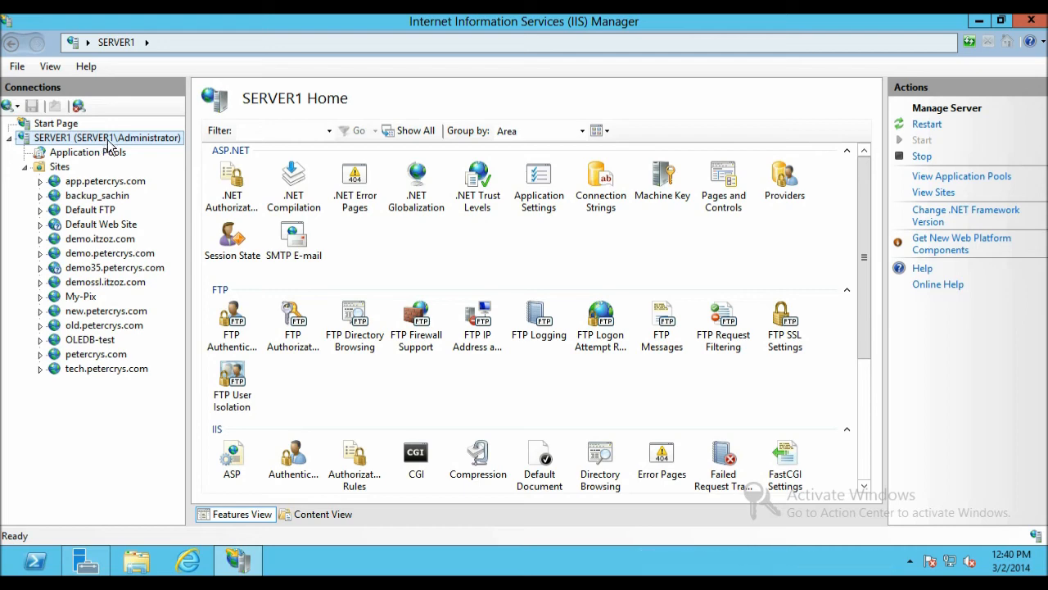
{"action": "scroll", "scroll_direction": "down", "scroll_amount": 3}
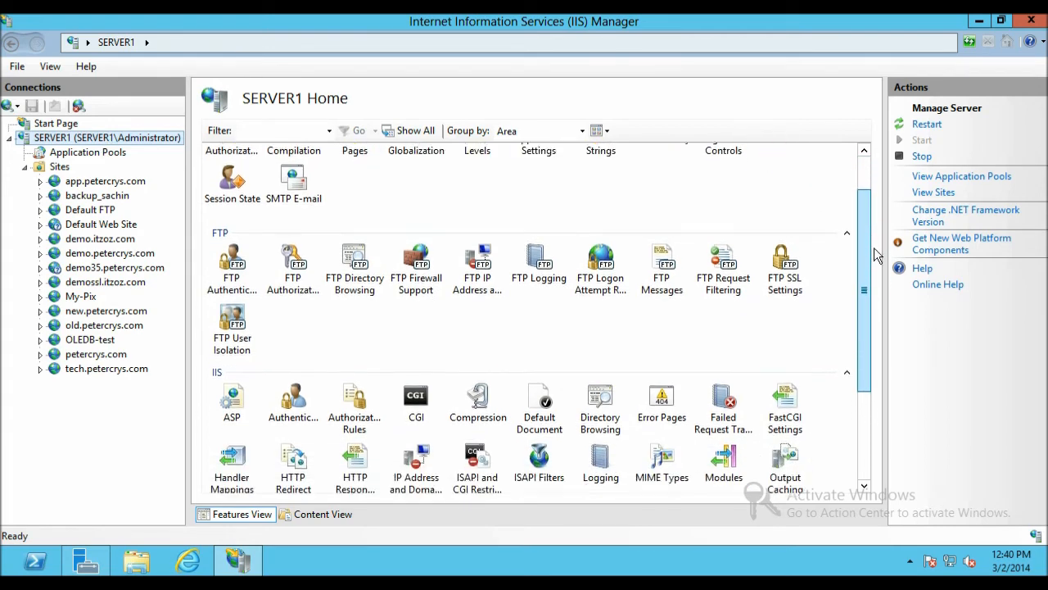
{"action": "scroll", "scroll_direction": "down", "scroll_amount": 3}
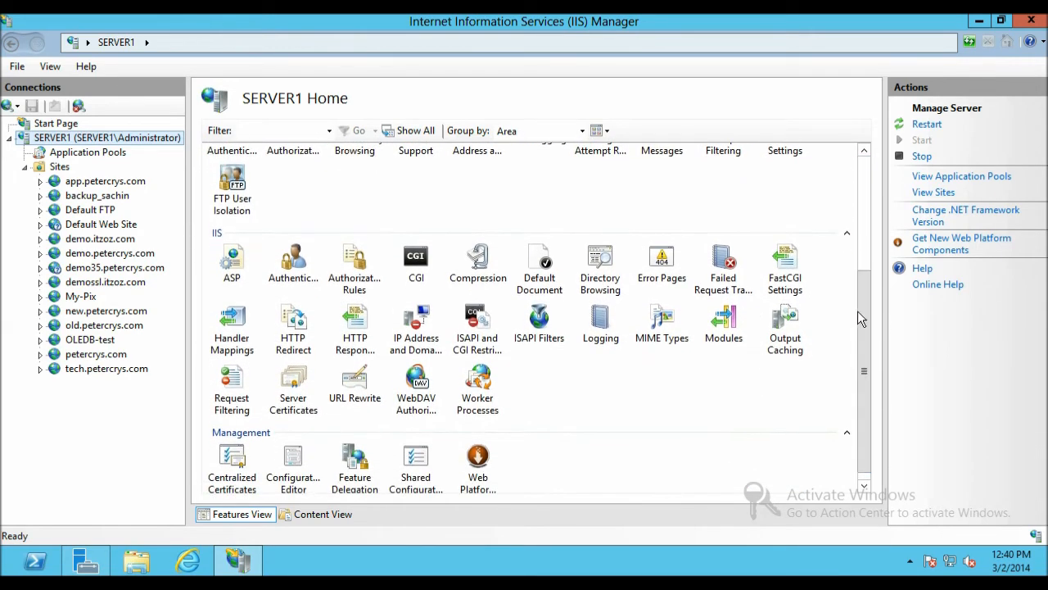
{"action": "left_click", "coordinate": [232, 389]}
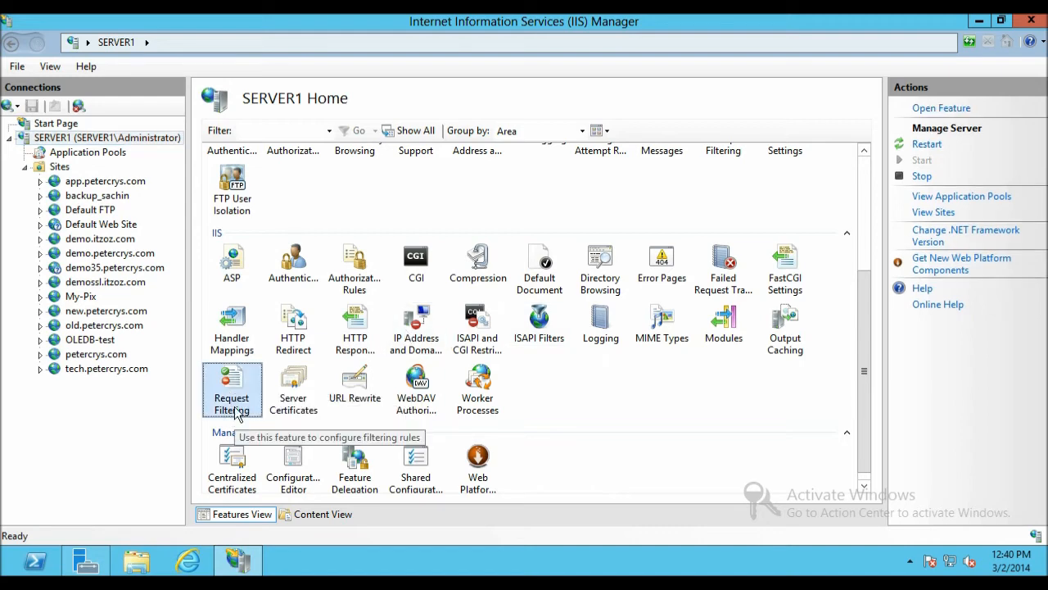
{"action": "double_click", "coordinate": [232, 385]}
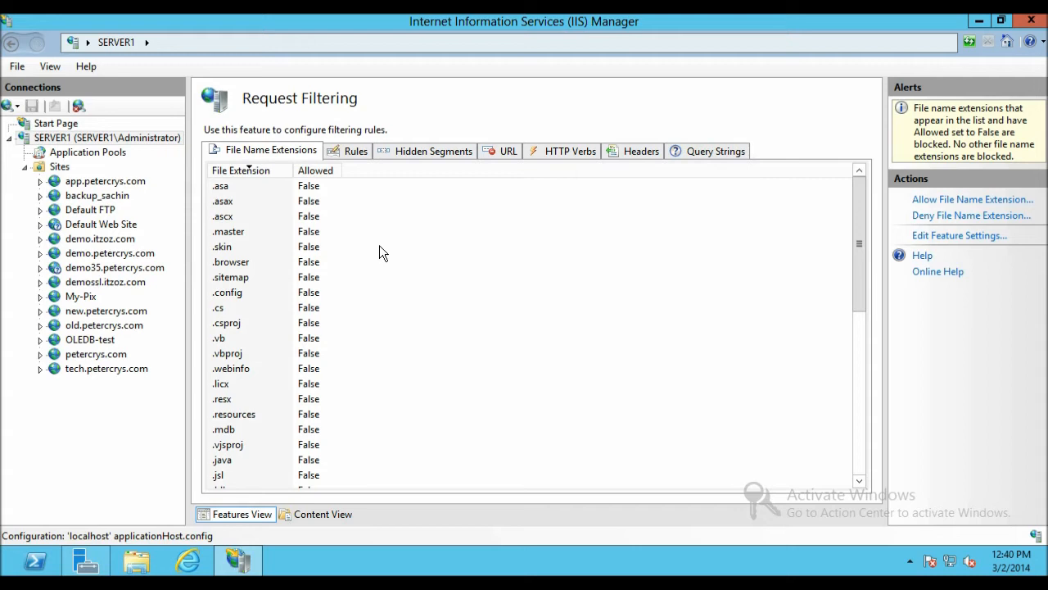
{"action": "scroll", "scroll_direction": "down", "scroll_amount": 3}
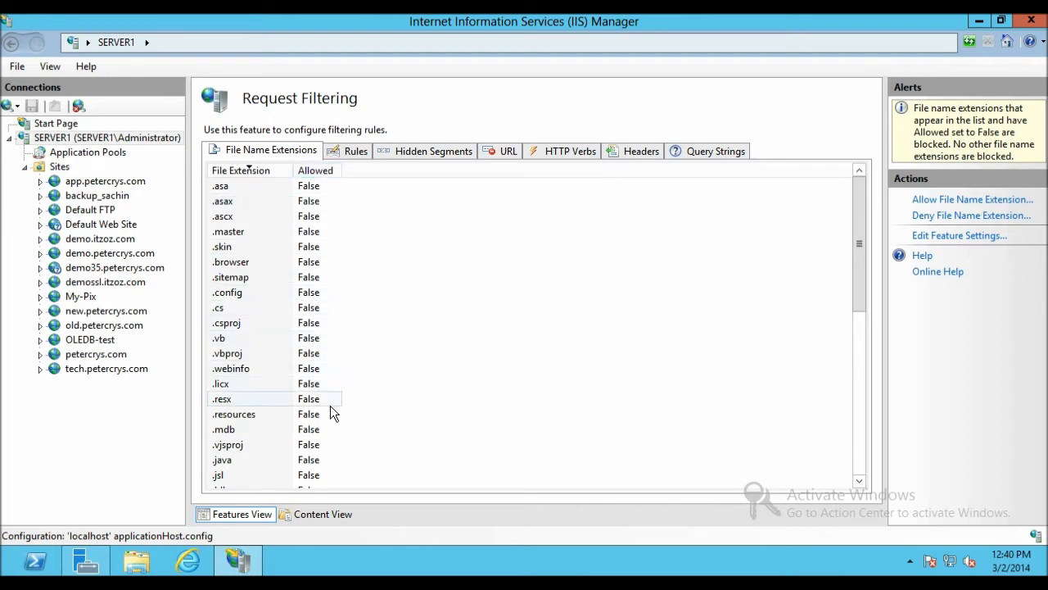
{"action": "mouse_move", "coordinate": [737, 294]}
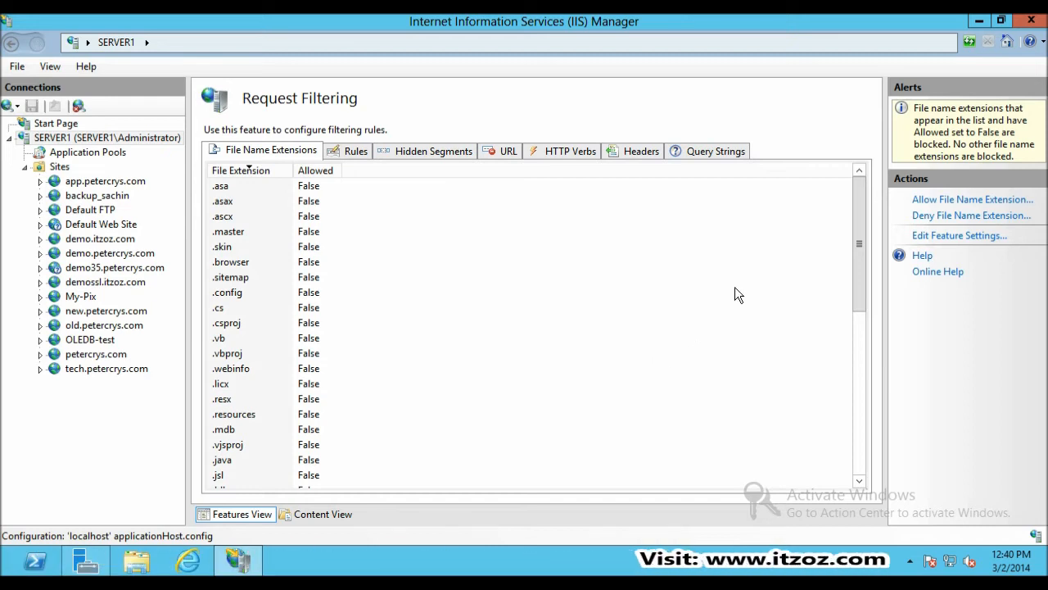
{"action": "mouse_move", "coordinate": [973, 199]}
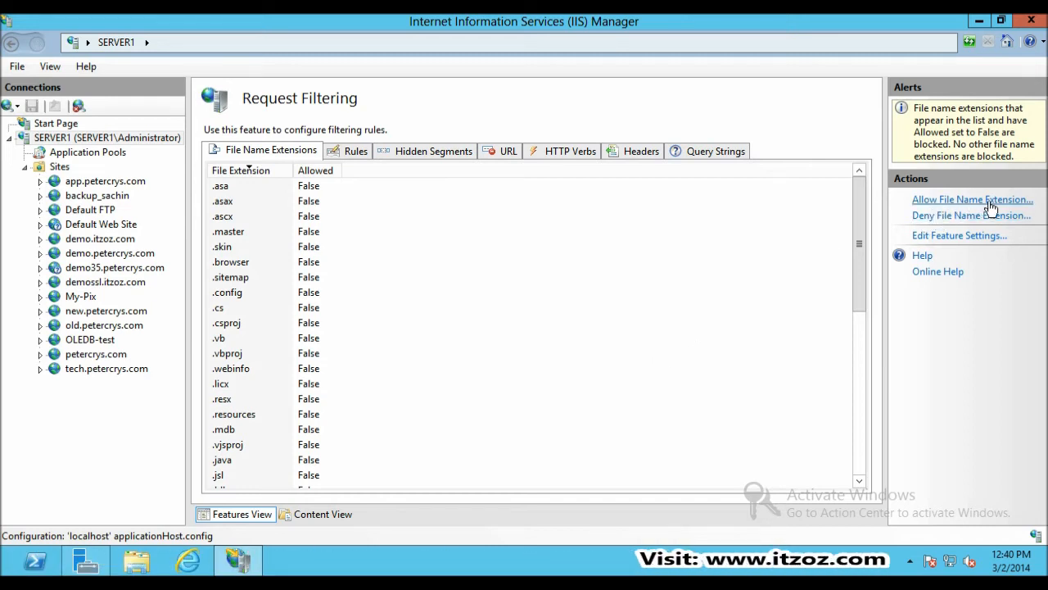
{"action": "mouse_move", "coordinate": [971, 214]}
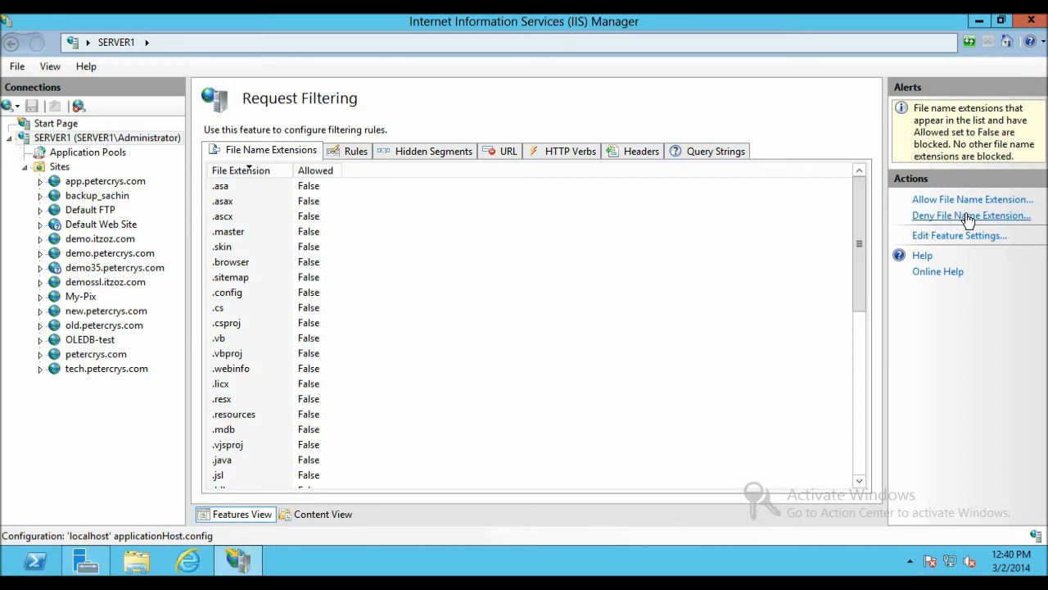
{"action": "mouse_move", "coordinate": [949, 221]}
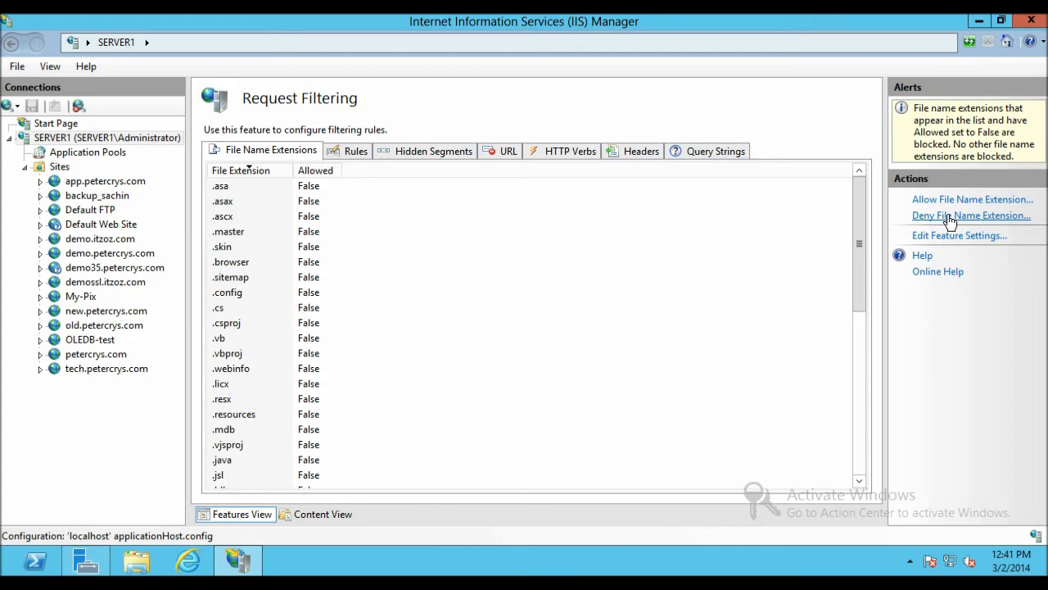
Deny the .doc file name extension server-wide and confirm it is listed as not allowed.
{"action": "left_click", "coordinate": [971, 215]}
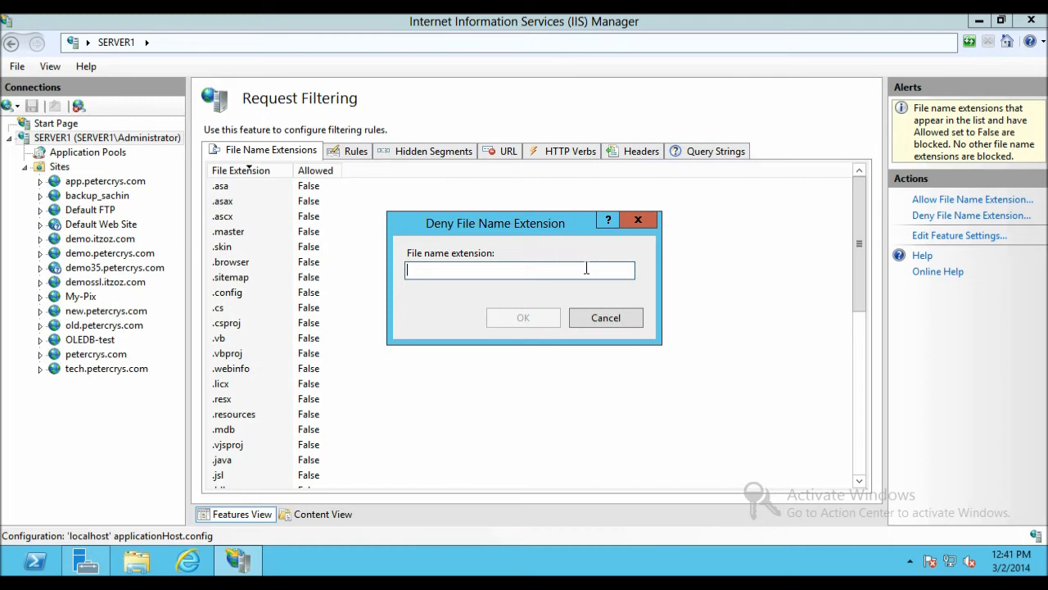
{"action": "left_click", "coordinate": [605, 316]}
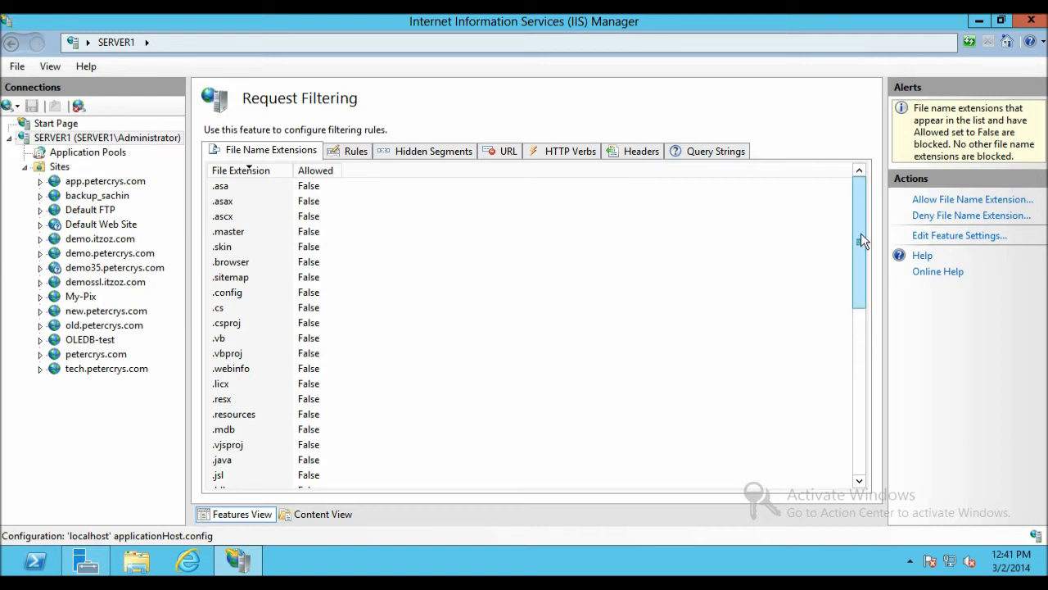
{"action": "scroll", "scroll_direction": "down", "scroll_amount": 3}
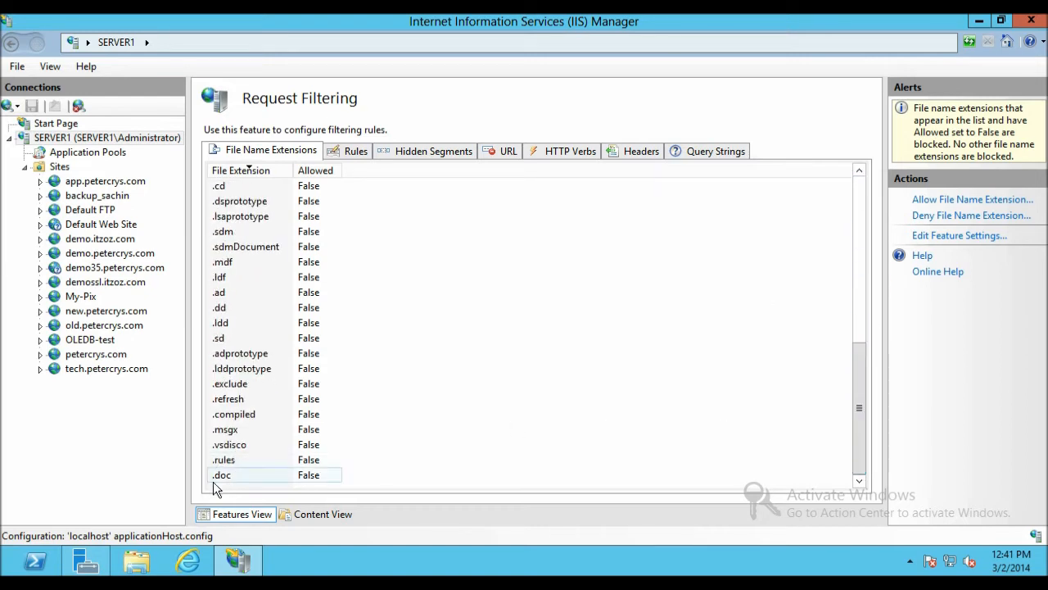
{"action": "mouse_move", "coordinate": [226, 489]}
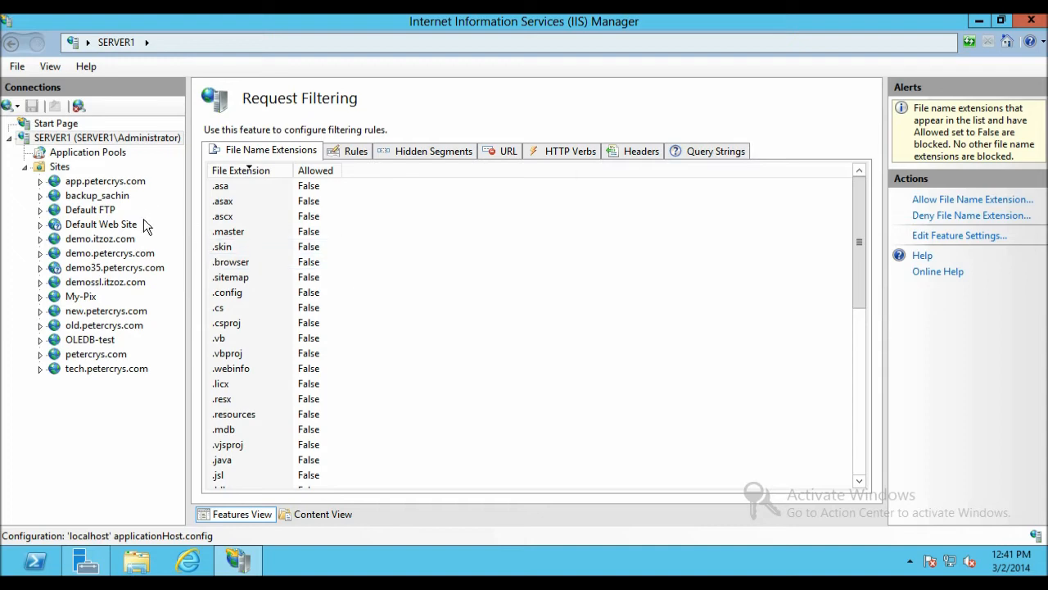
{"action": "mouse_move", "coordinate": [115, 267]}
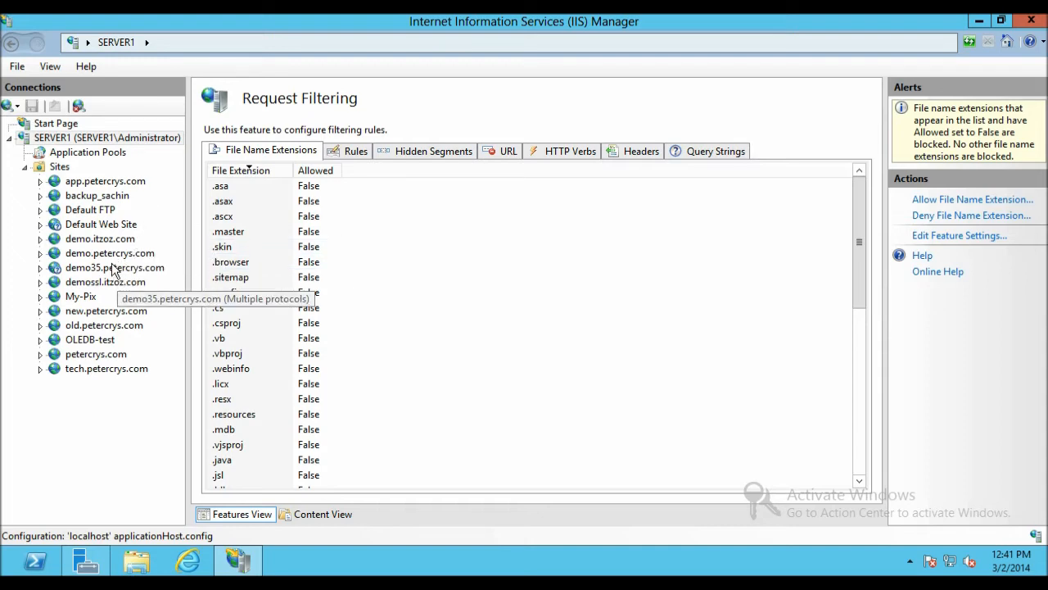
Open demo.itzoz.com's Request Filtering and select the inherited, blocked .doc entry.
{"action": "left_click", "coordinate": [100, 238]}
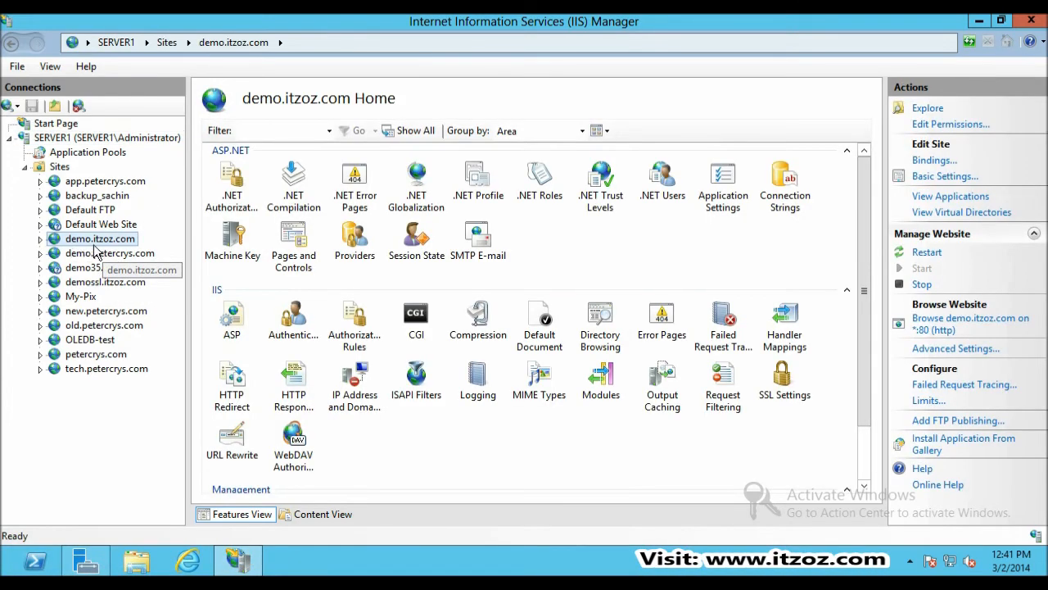
{"action": "mouse_move", "coordinate": [79, 245]}
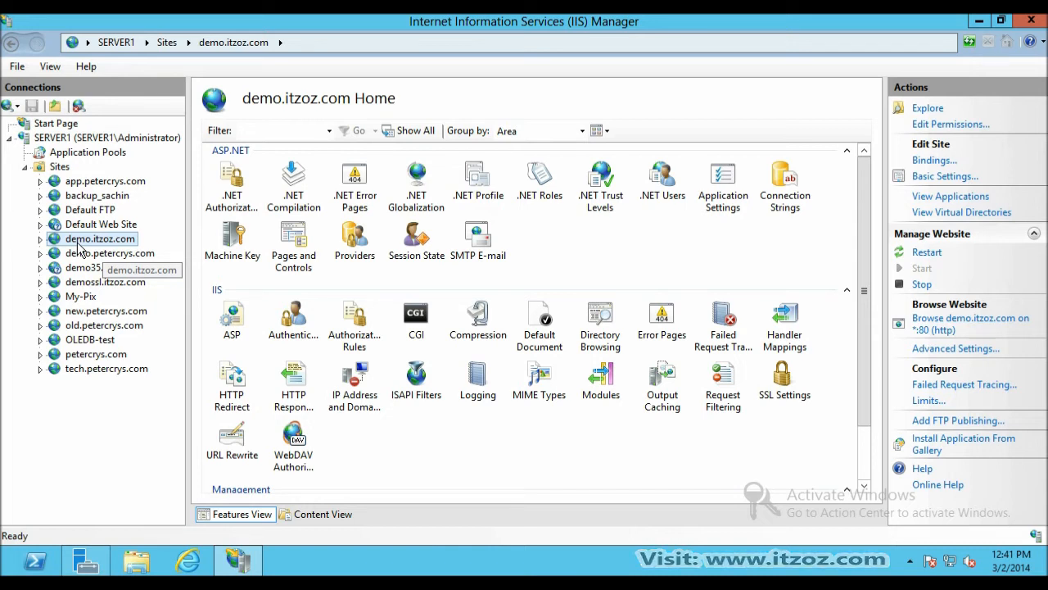
{"action": "mouse_move", "coordinate": [64, 251]}
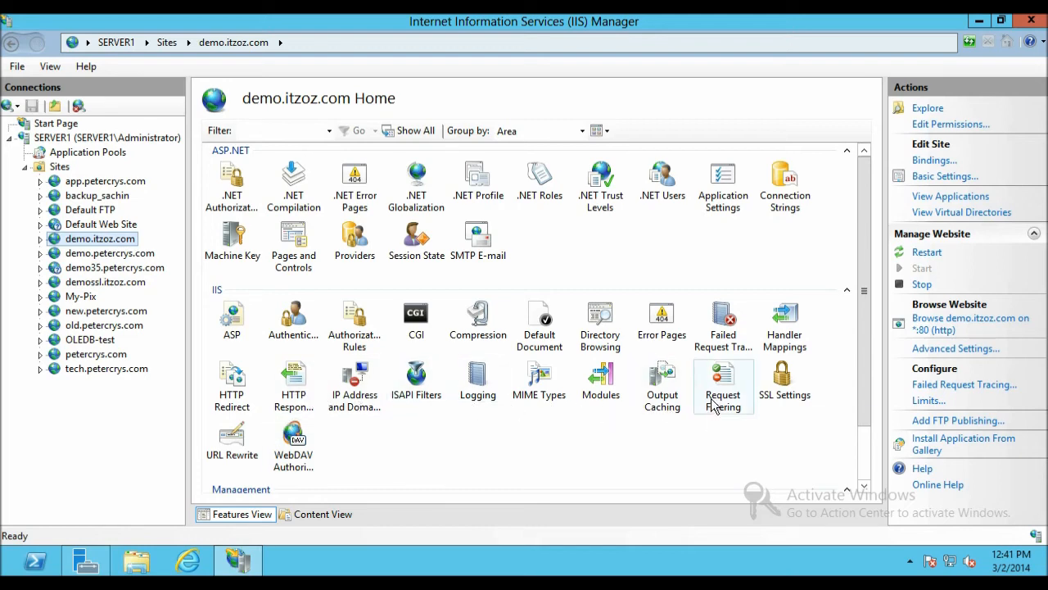
{"action": "double_click", "coordinate": [722, 377]}
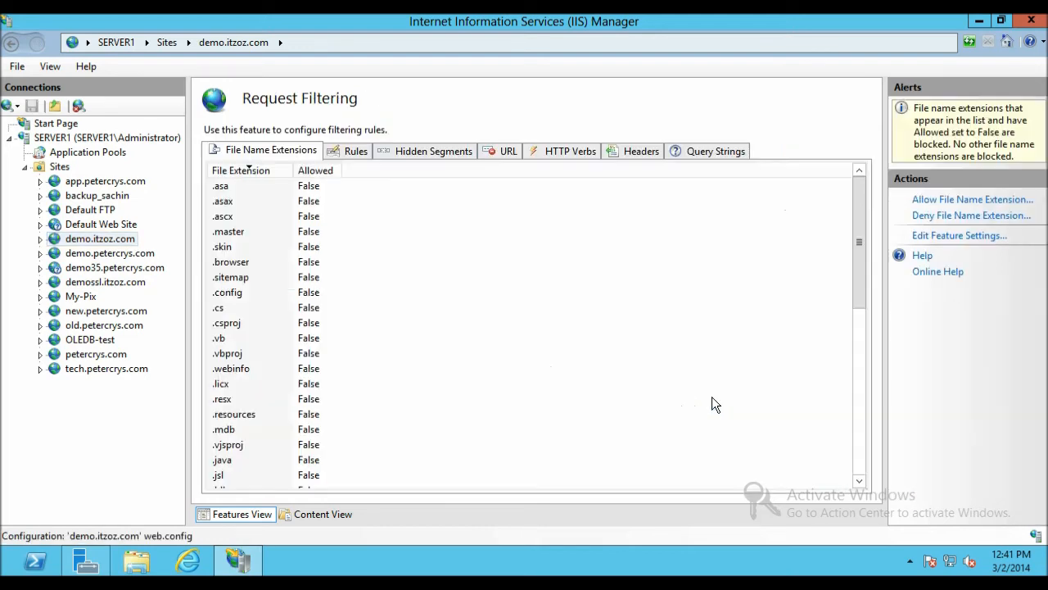
{"action": "scroll", "scroll_direction": "down", "scroll_amount": 3}
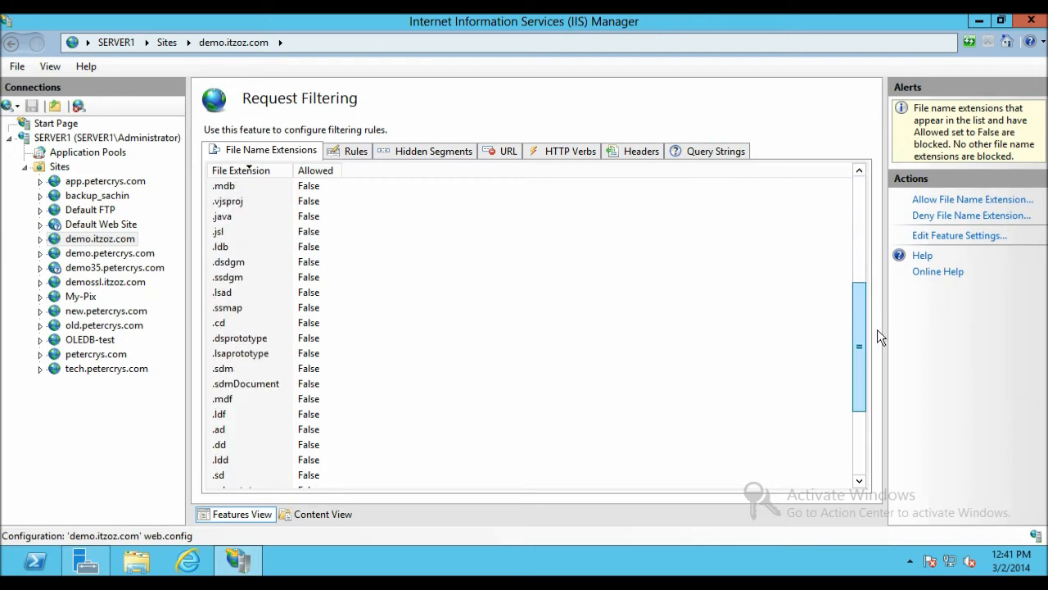
{"action": "scroll", "scroll_direction": "down", "scroll_amount": 3}
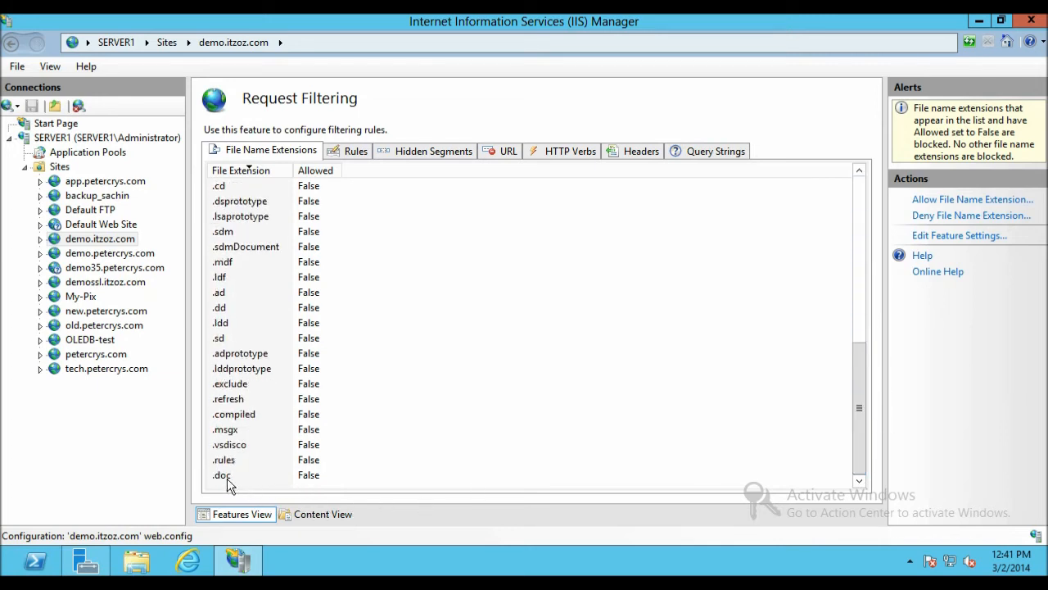
{"action": "left_click", "coordinate": [221, 475]}
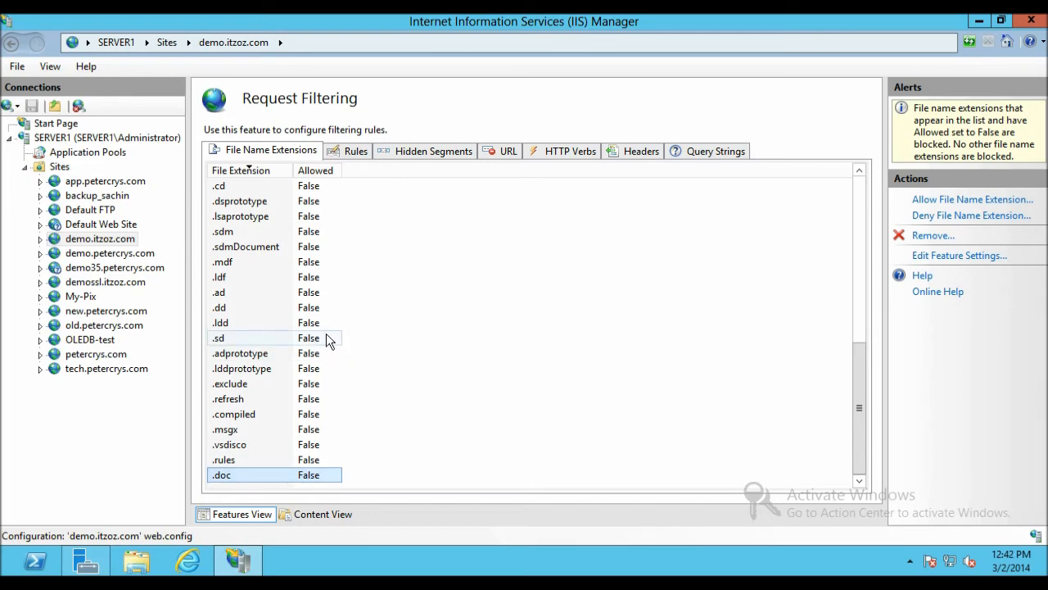
Select the demo.itzoz.com application pool, then close IIS Manager.
{"action": "left_click", "coordinate": [100, 238]}
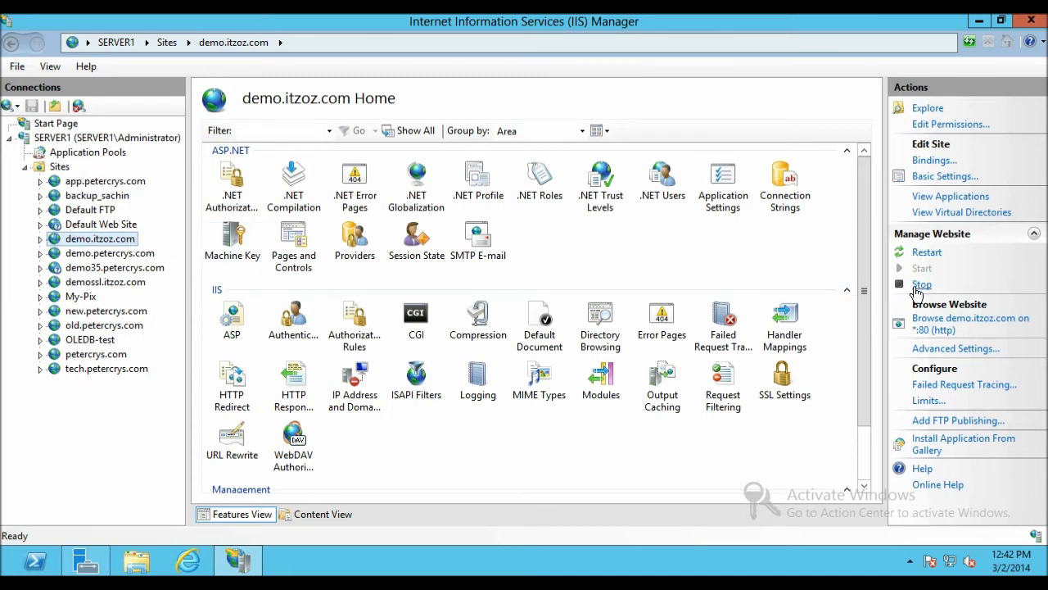
{"action": "mouse_move", "coordinate": [927, 252]}
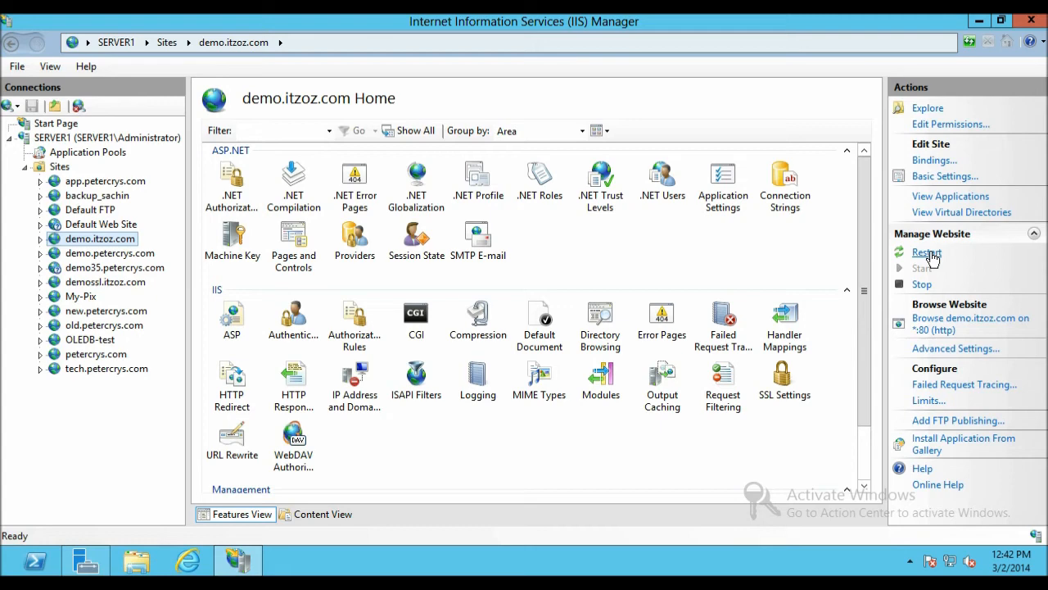
{"action": "mouse_move", "coordinate": [88, 152]}
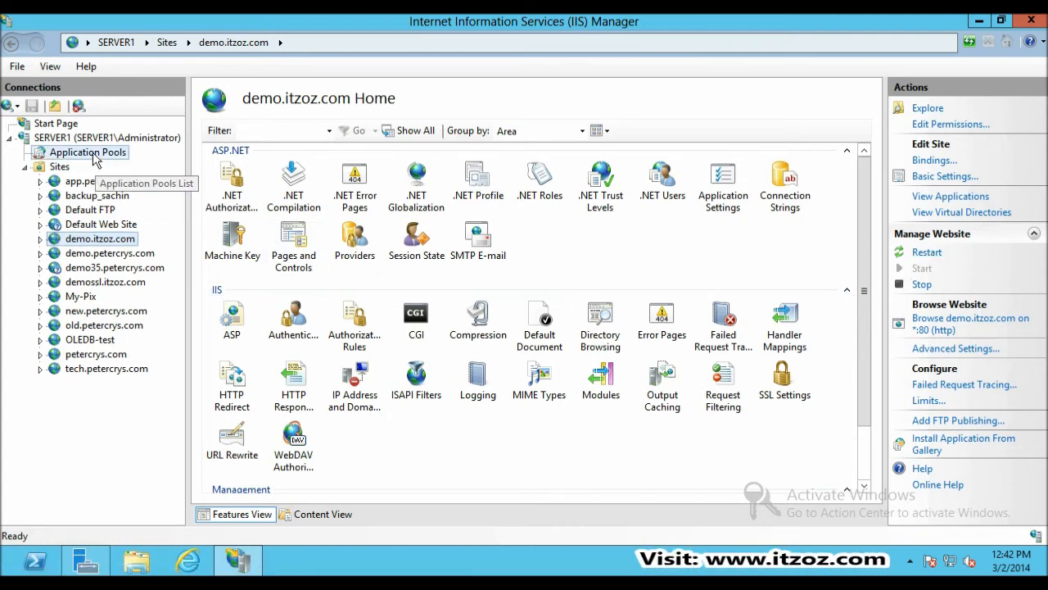
{"action": "left_click", "coordinate": [88, 152]}
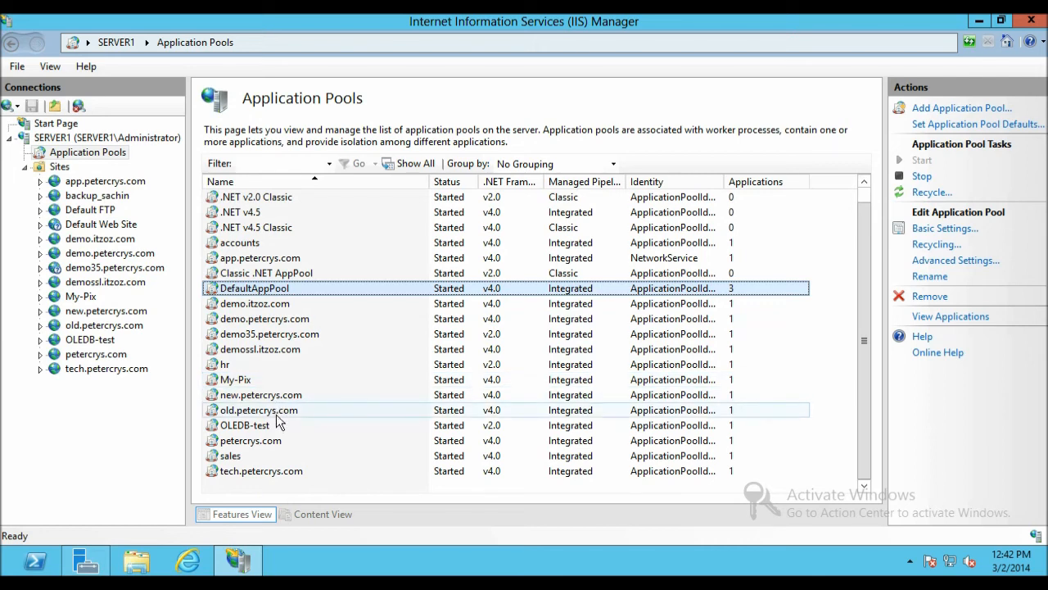
{"action": "mouse_move", "coordinate": [264, 319]}
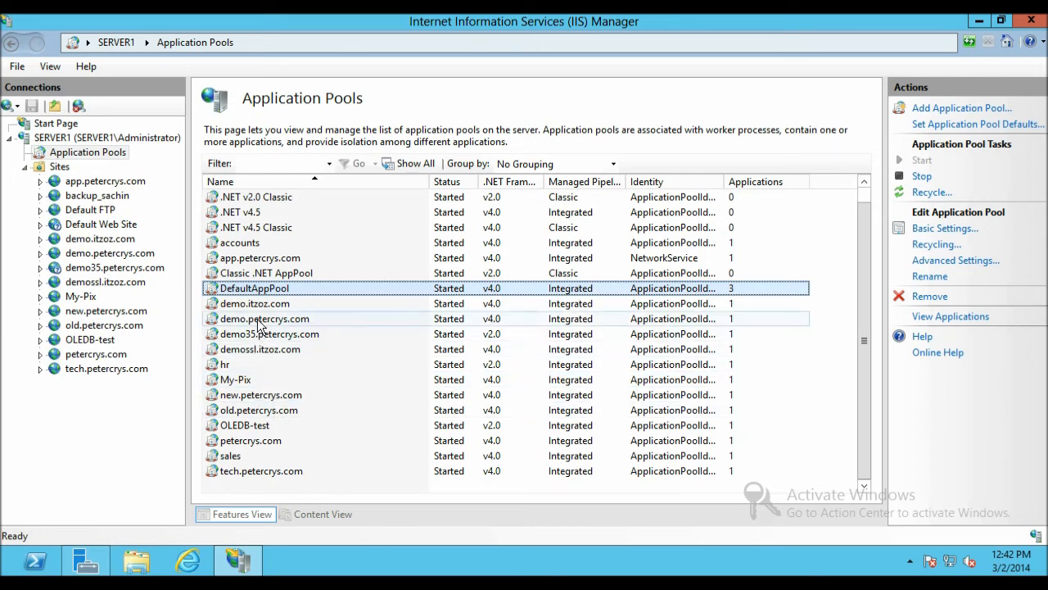
{"action": "left_click", "coordinate": [255, 303]}
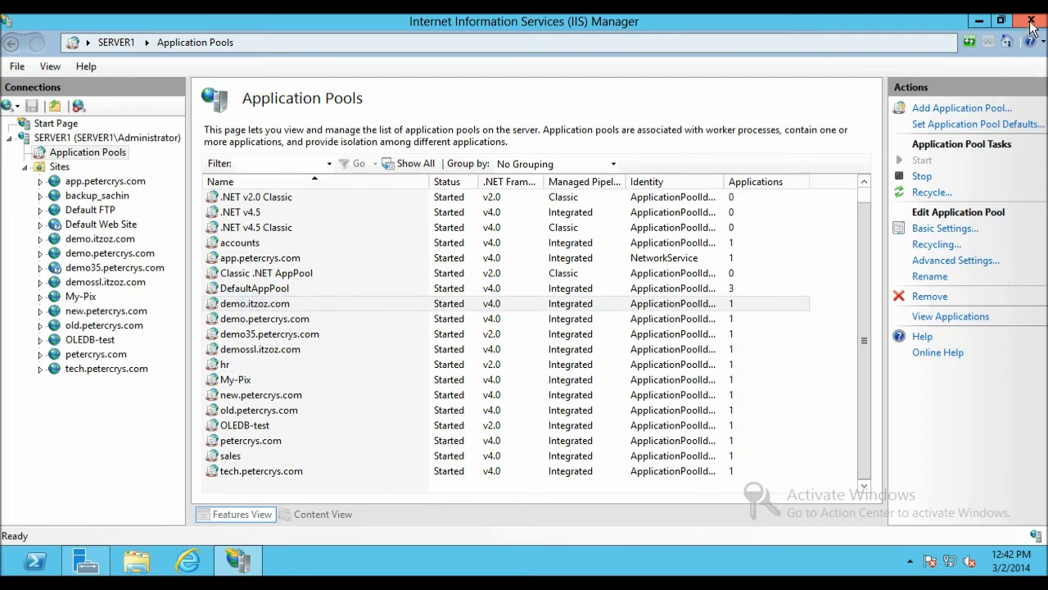
{"action": "left_click", "coordinate": [1031, 20]}
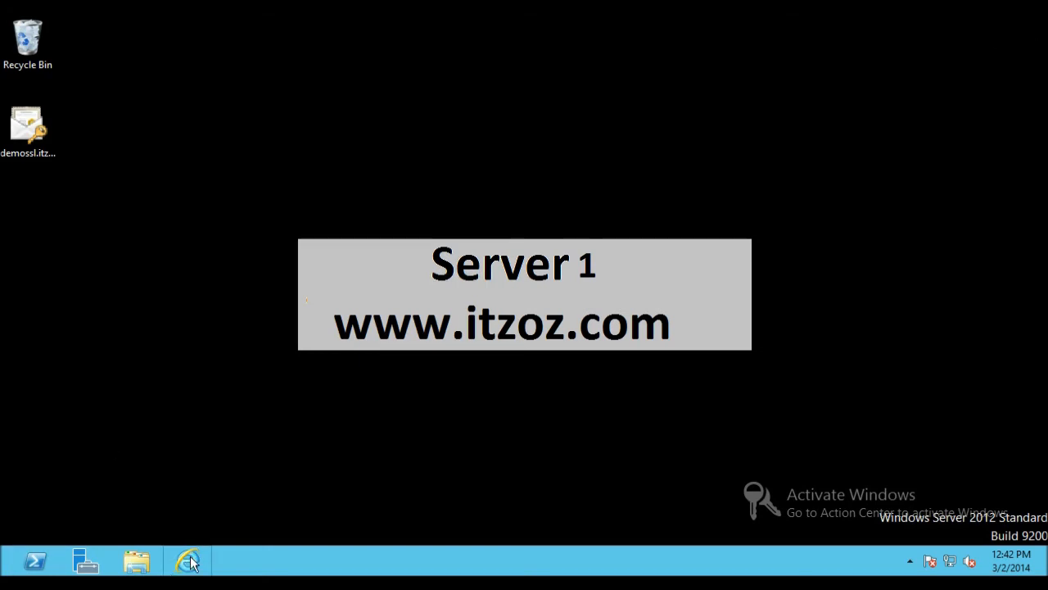
Delete Internet Explorer's browsing history through the Safety menu, then relaunch Internet Explorer.
{"action": "left_click", "coordinate": [189, 561]}
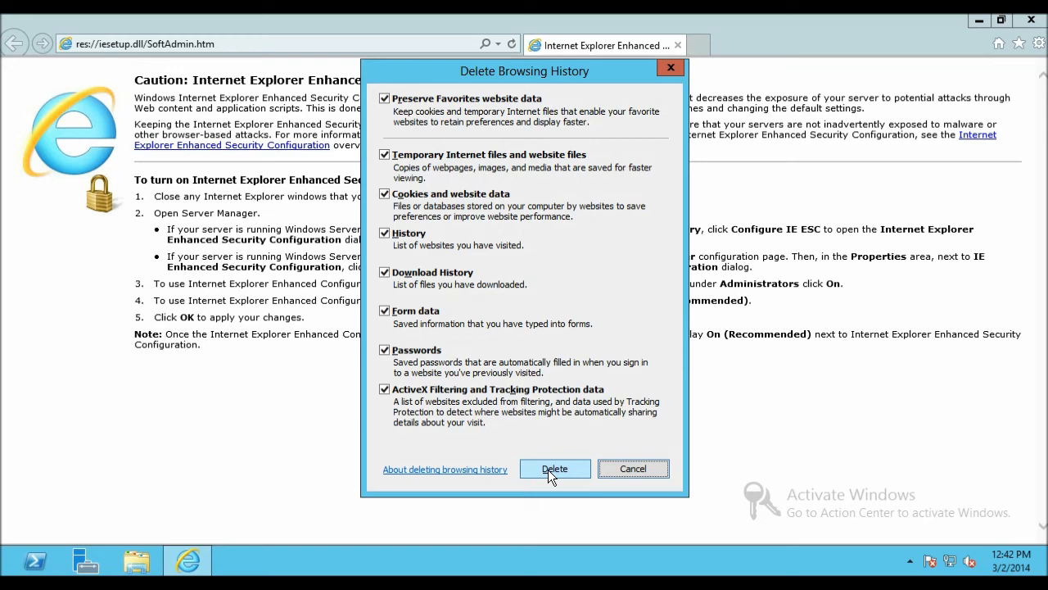
{"action": "left_click", "coordinate": [555, 468]}
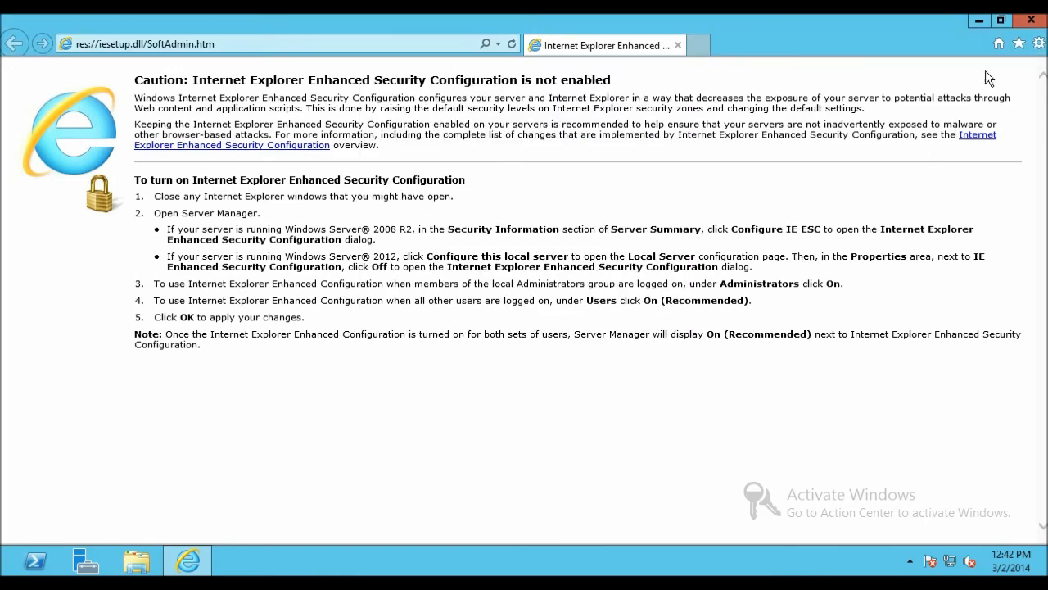
{"action": "left_click", "coordinate": [1038, 42]}
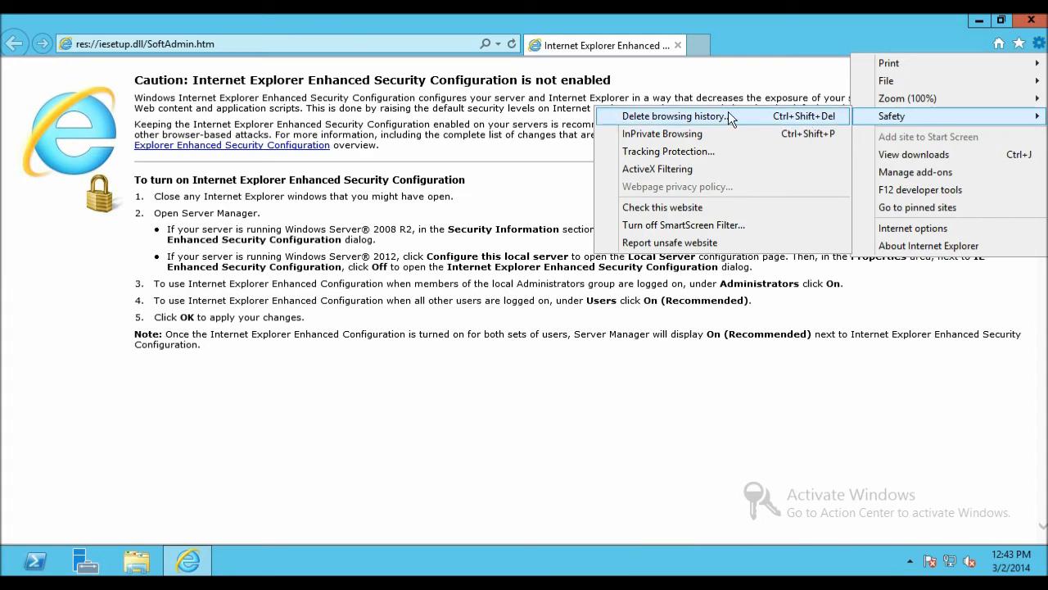
{"action": "left_click", "coordinate": [674, 115]}
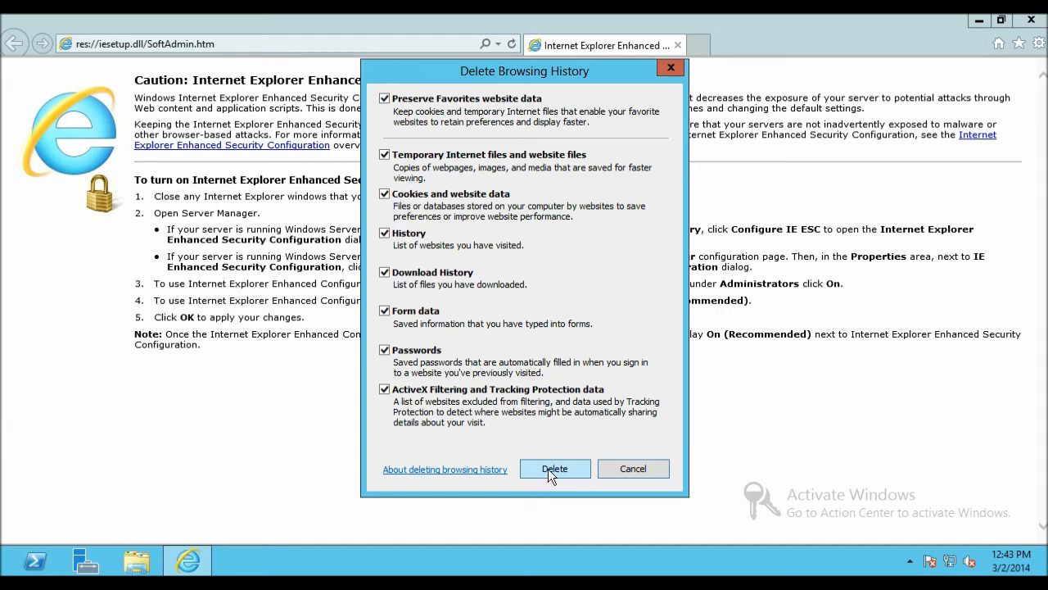
{"action": "left_click", "coordinate": [554, 468]}
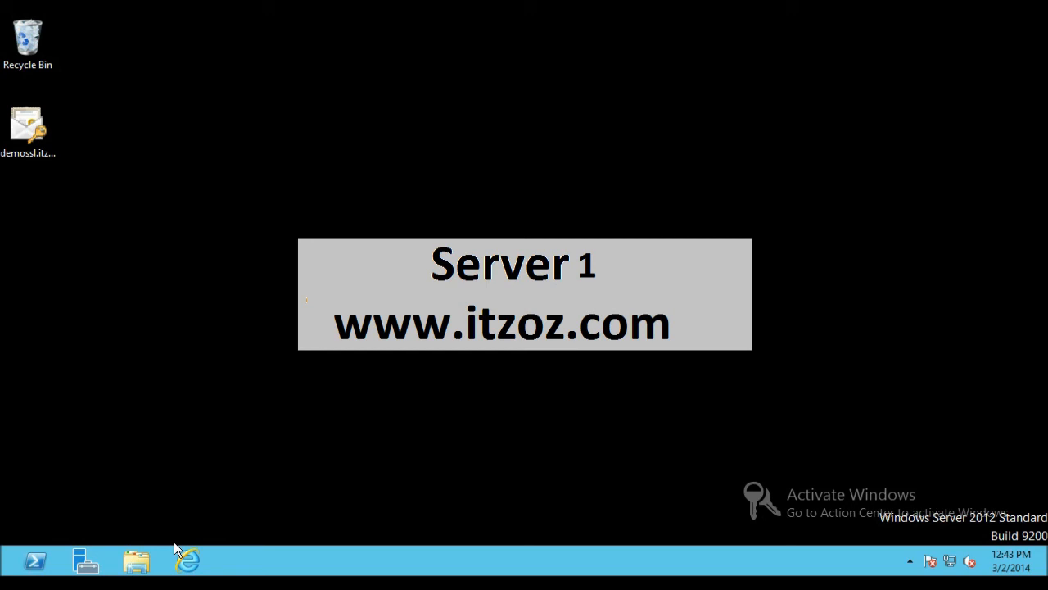
{"action": "left_click", "coordinate": [187, 560]}
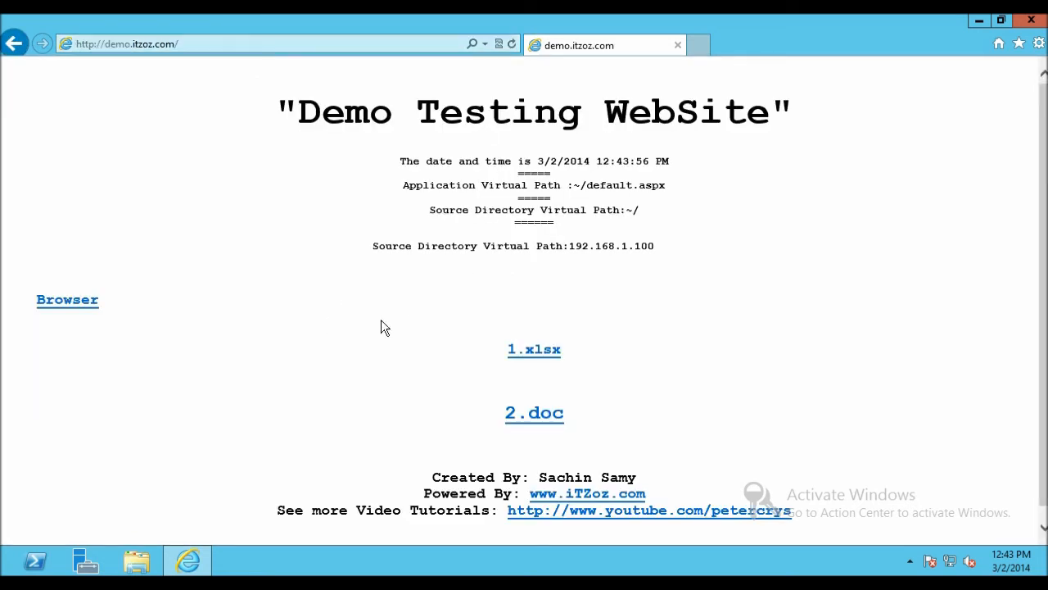
Save 1.xlsx, confirm 2.doc returns HTTP Error 404.7, then close Internet Explorer.
{"action": "left_click", "coordinate": [534, 349]}
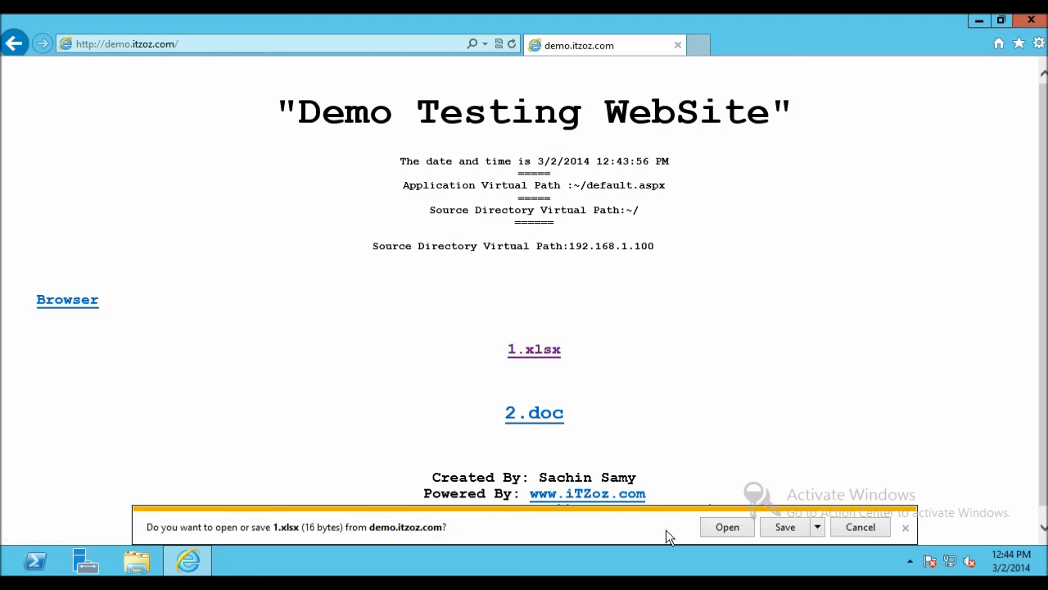
{"action": "left_click", "coordinate": [784, 527]}
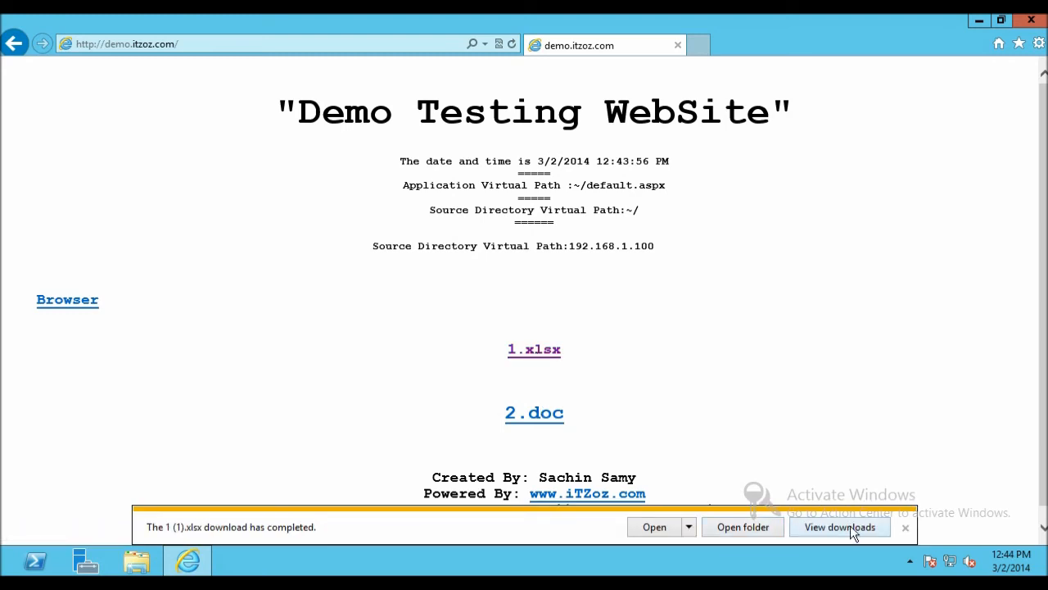
{"action": "left_click", "coordinate": [534, 413]}
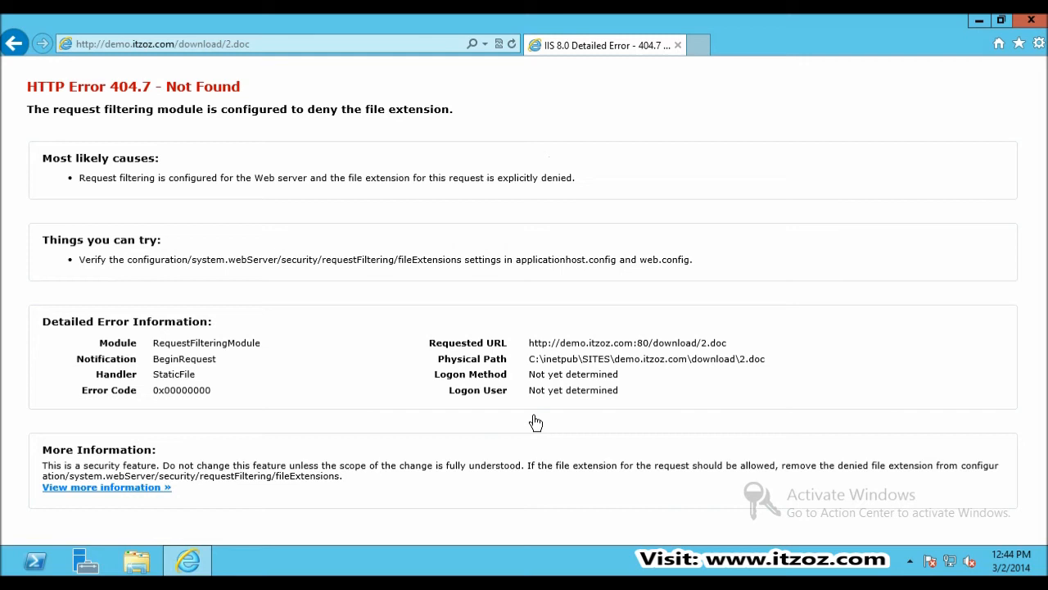
{"action": "mouse_move", "coordinate": [274, 229]}
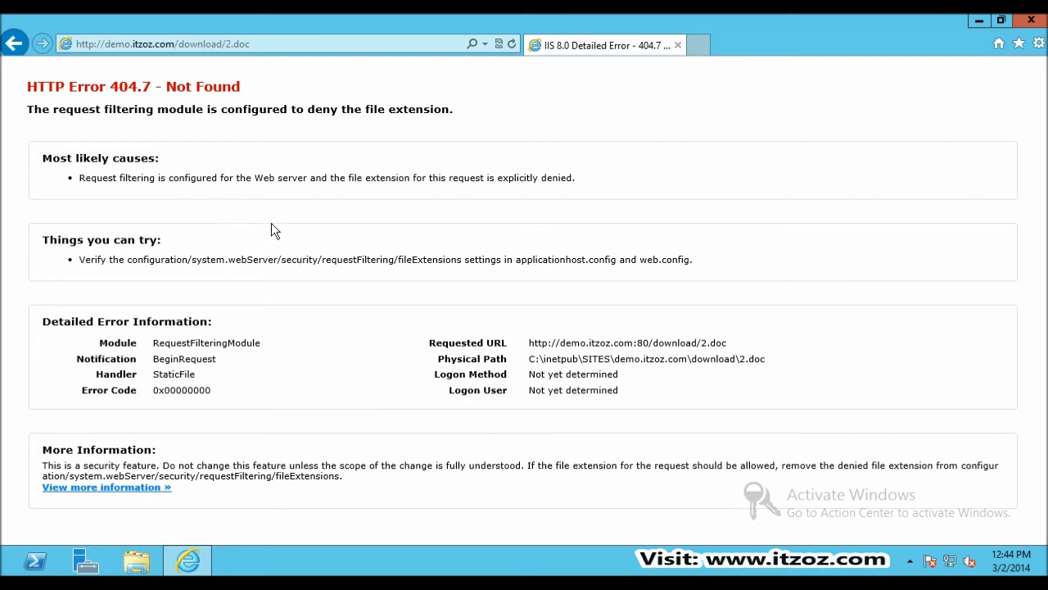
{"action": "mouse_move", "coordinate": [327, 195]}
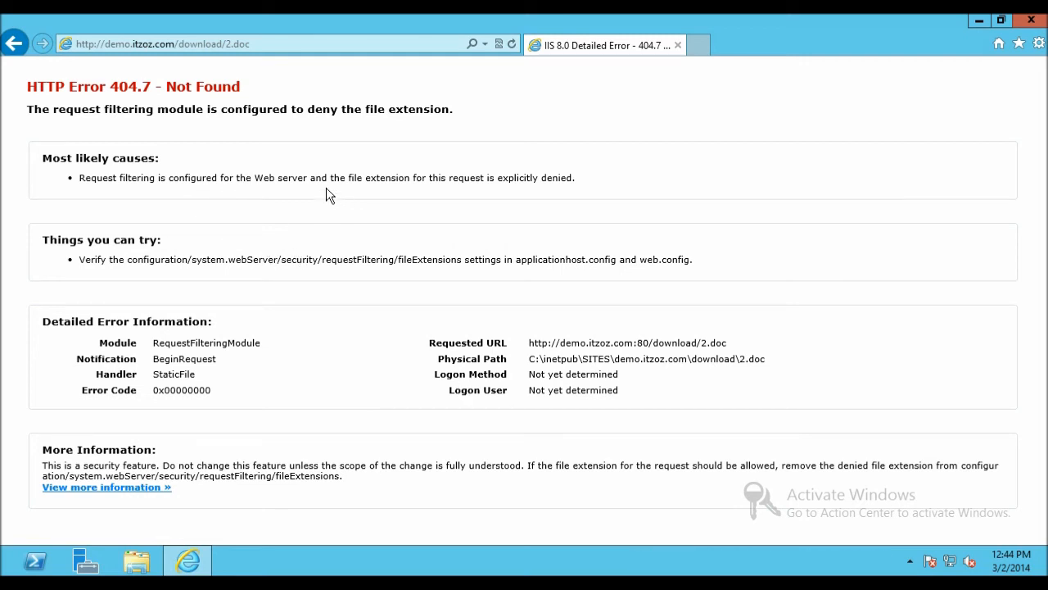
{"action": "mouse_move", "coordinate": [373, 123]}
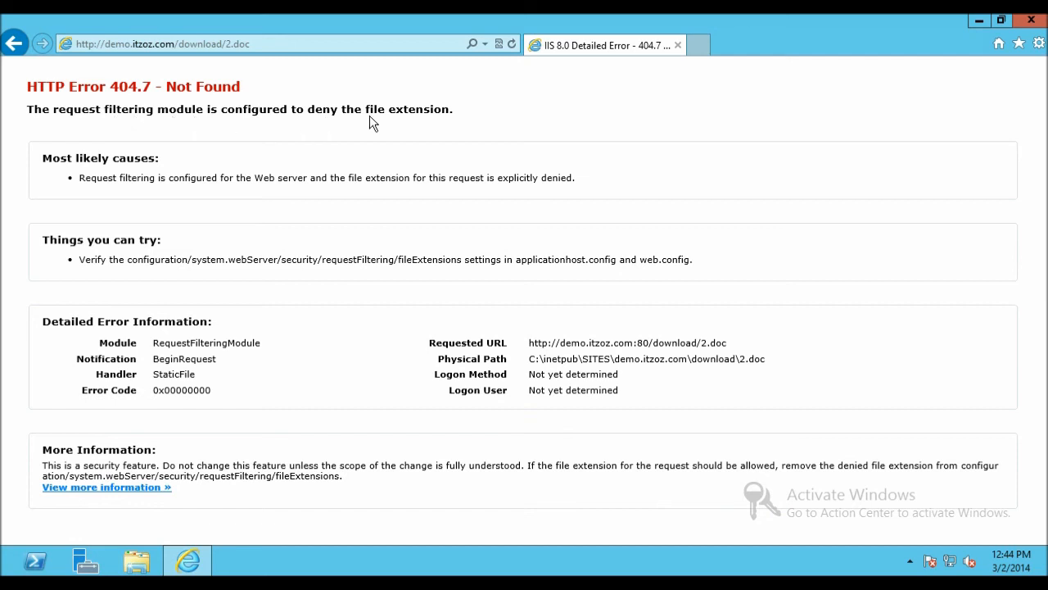
{"action": "mouse_move", "coordinate": [493, 332]}
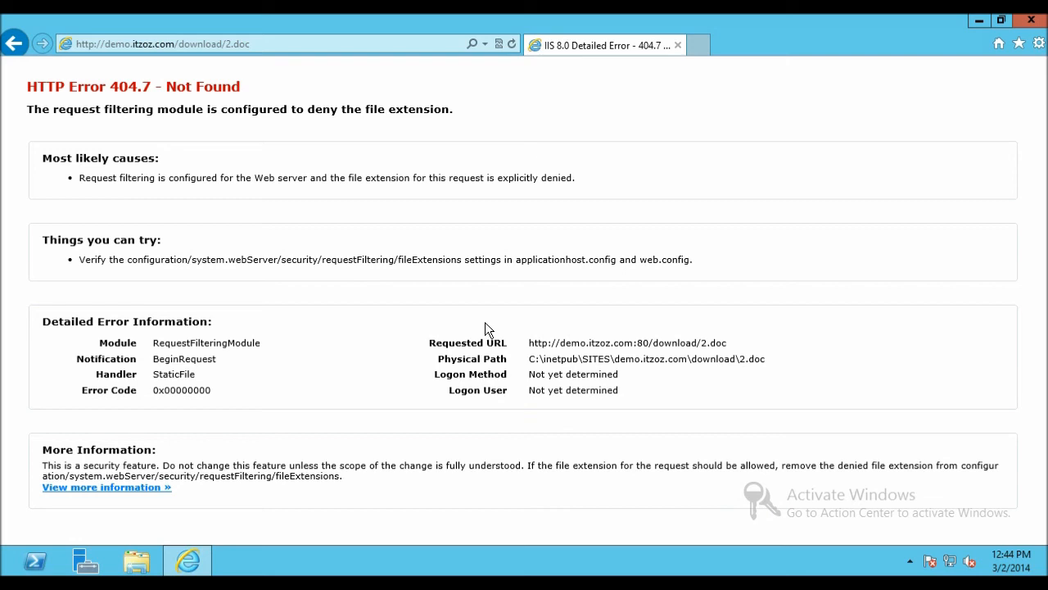
{"action": "mouse_move", "coordinate": [735, 201]}
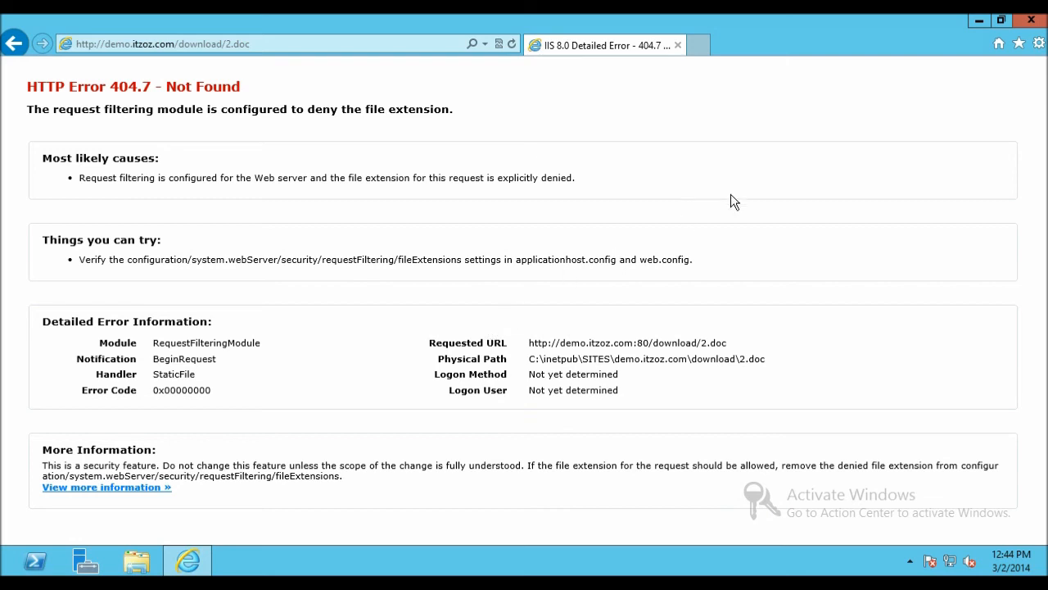
{"action": "mouse_move", "coordinate": [723, 182]}
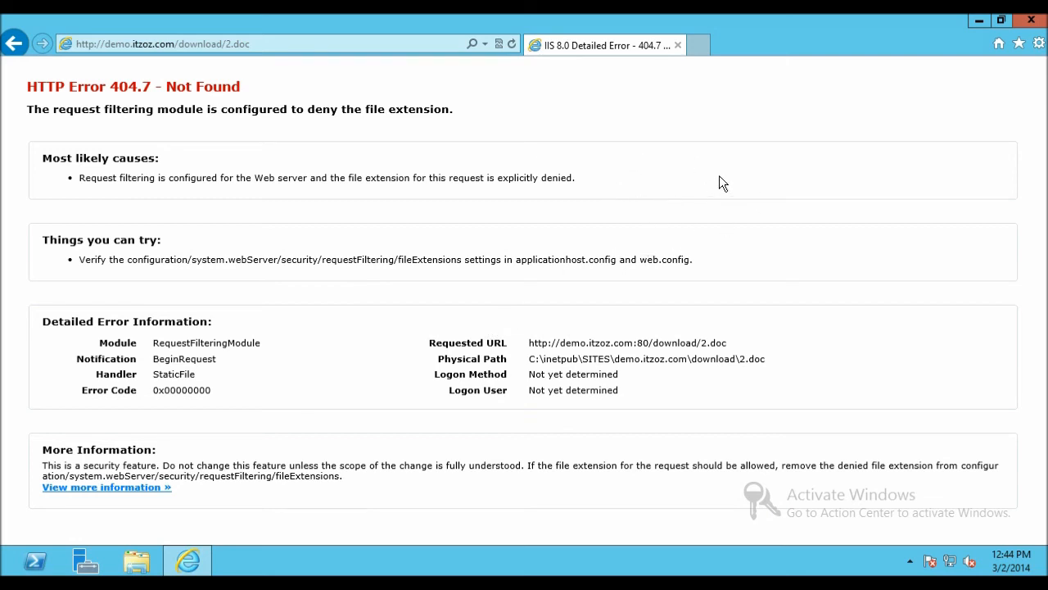
{"action": "mouse_move", "coordinate": [875, 136]}
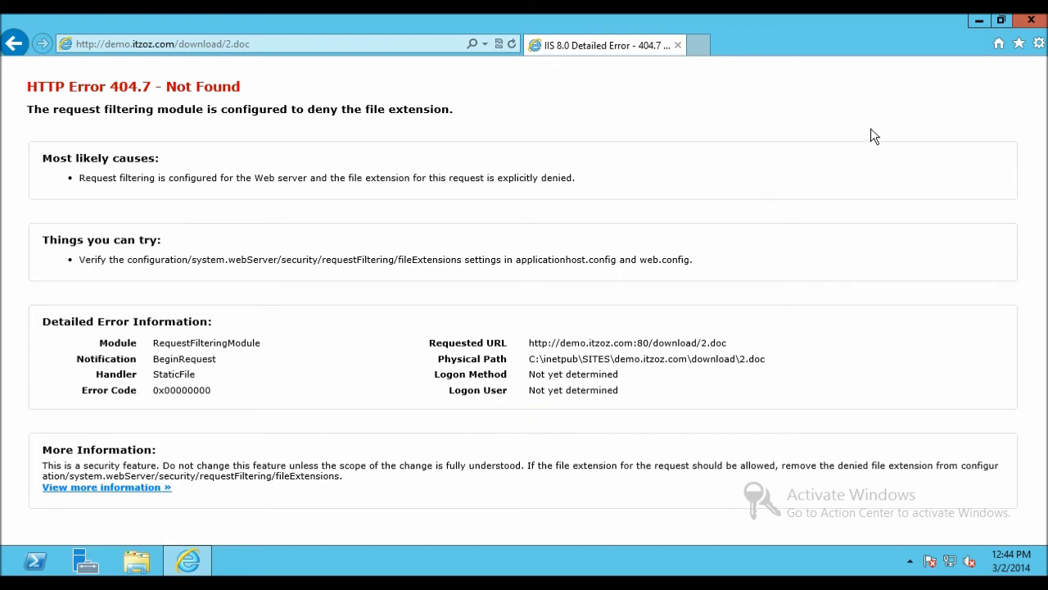
{"action": "left_click", "coordinate": [1031, 20]}
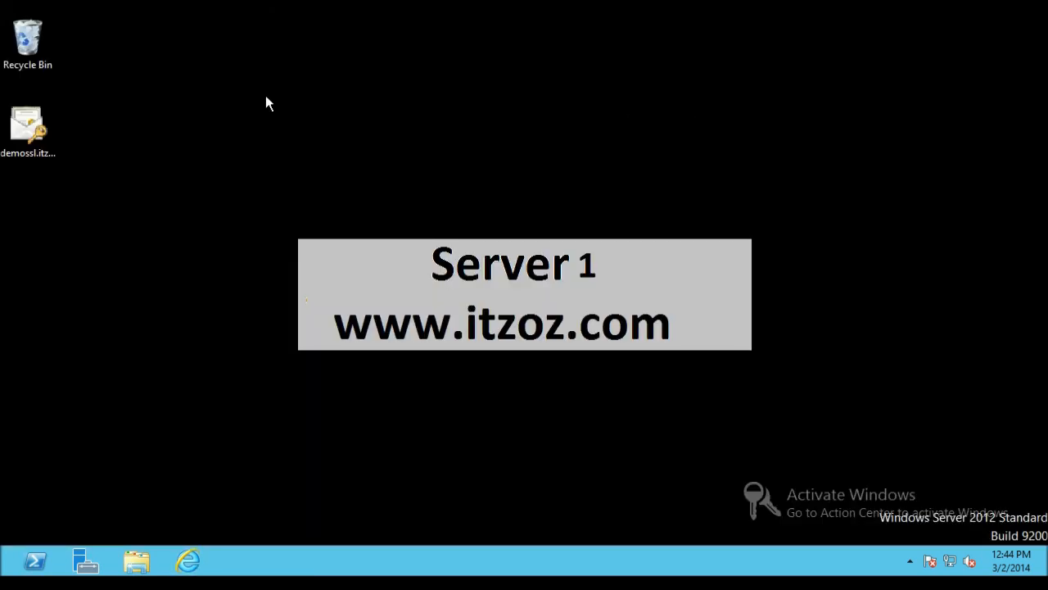
{"action": "mouse_move", "coordinate": [172, 122]}
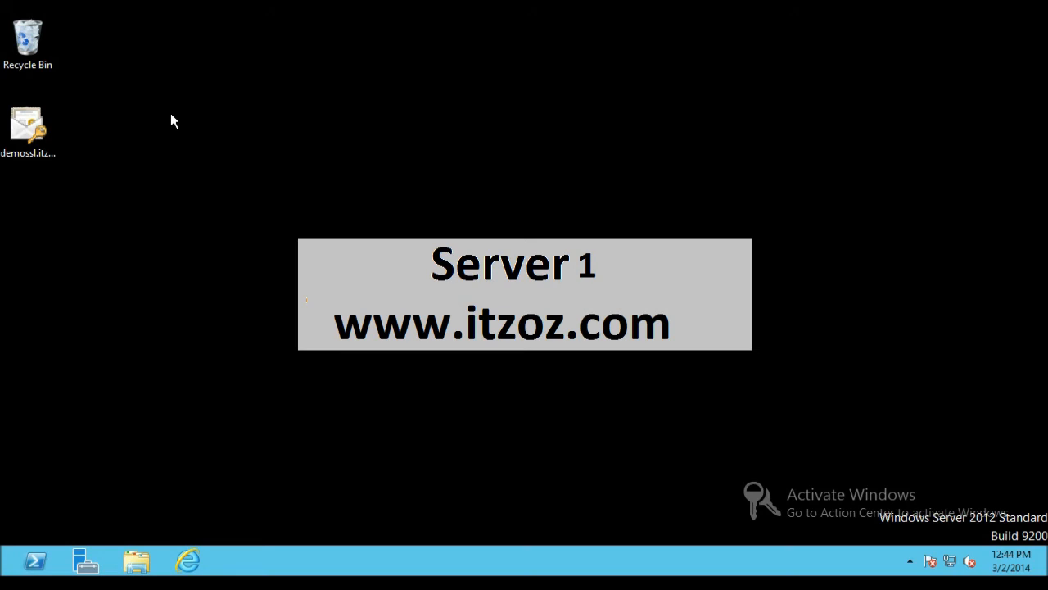
{"action": "mouse_move", "coordinate": [164, 114]}
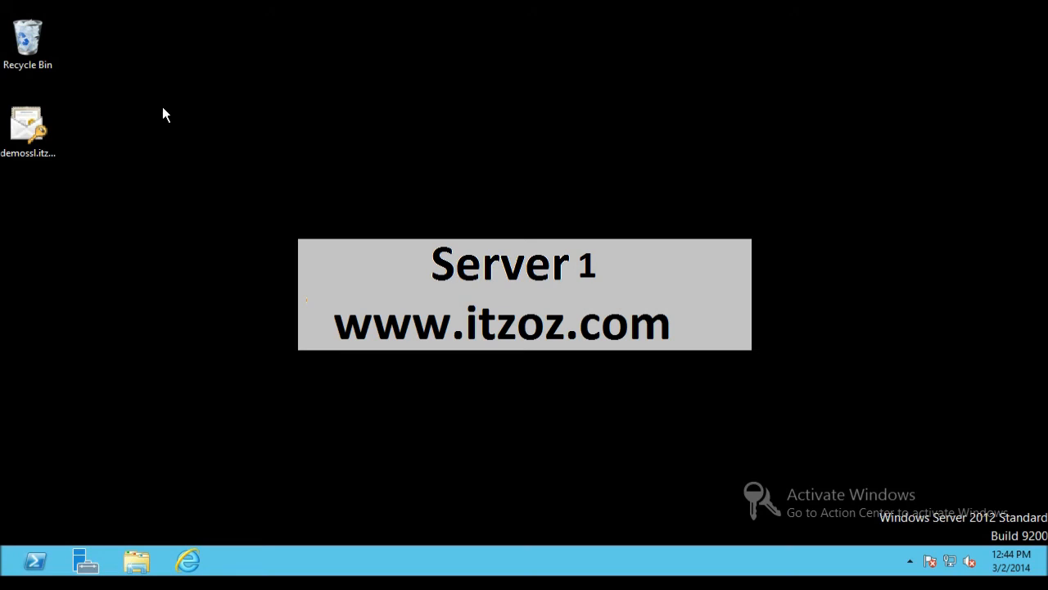
{"action": "mouse_move", "coordinate": [172, 121]}
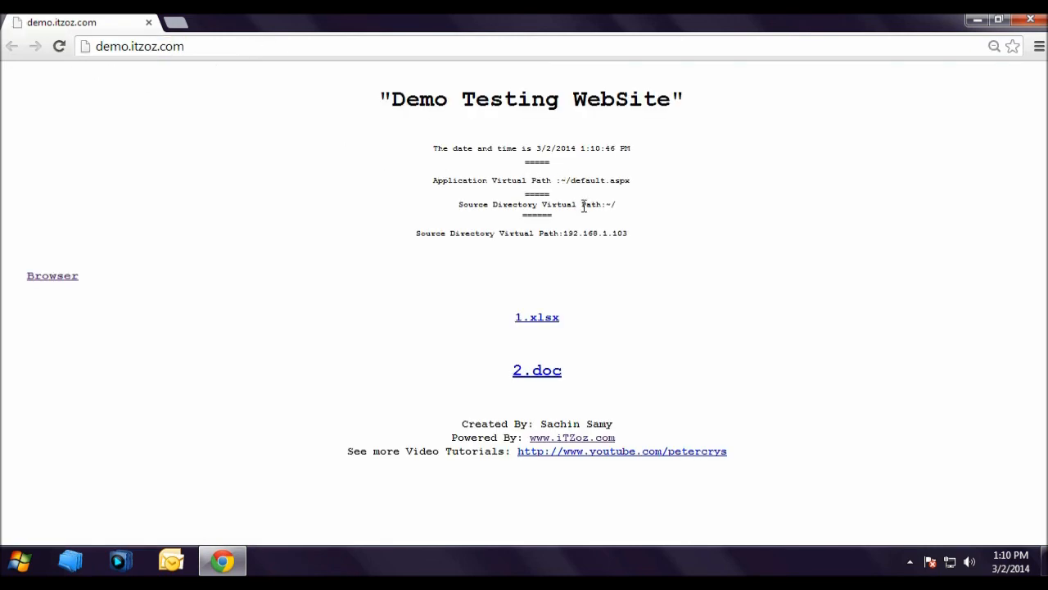
{"action": "mouse_move", "coordinate": [538, 317]}
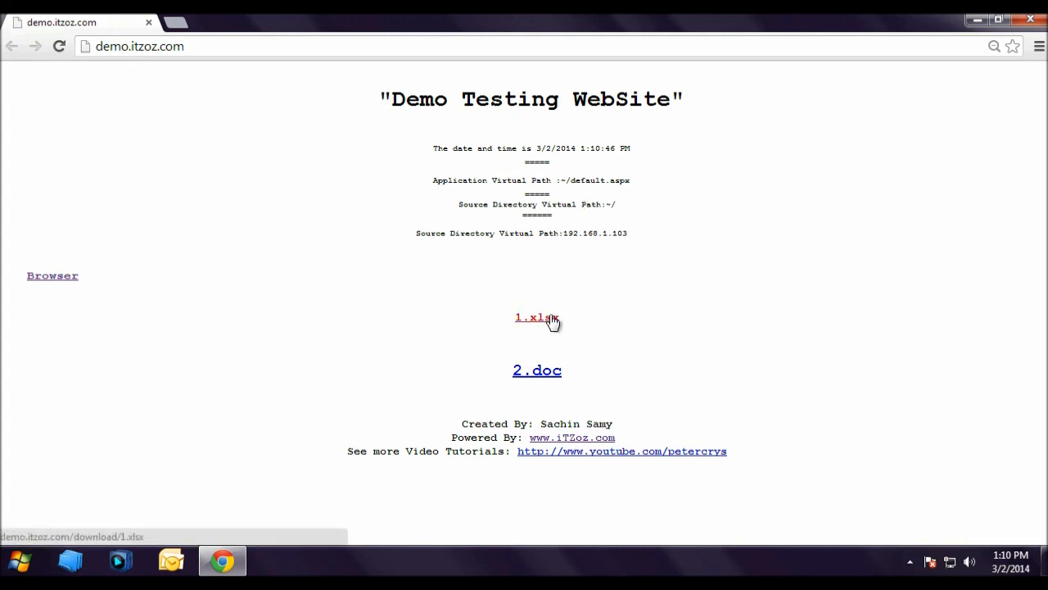
Download 1.xlsx in Chrome, confirm 2.doc gives a 404 error, then close Chrome.
{"action": "left_click", "coordinate": [536, 317]}
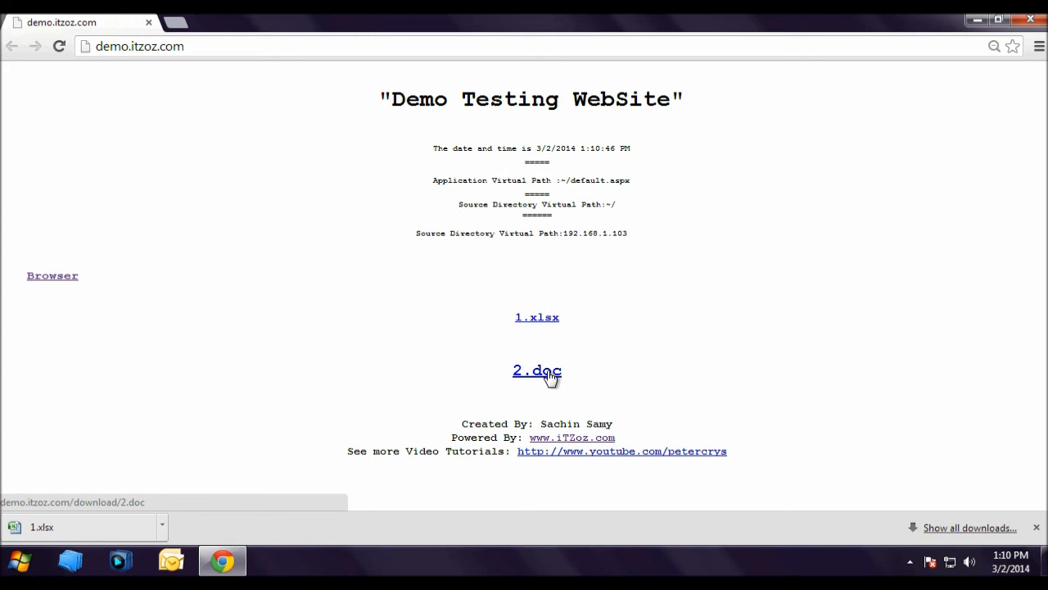
{"action": "left_click", "coordinate": [536, 370]}
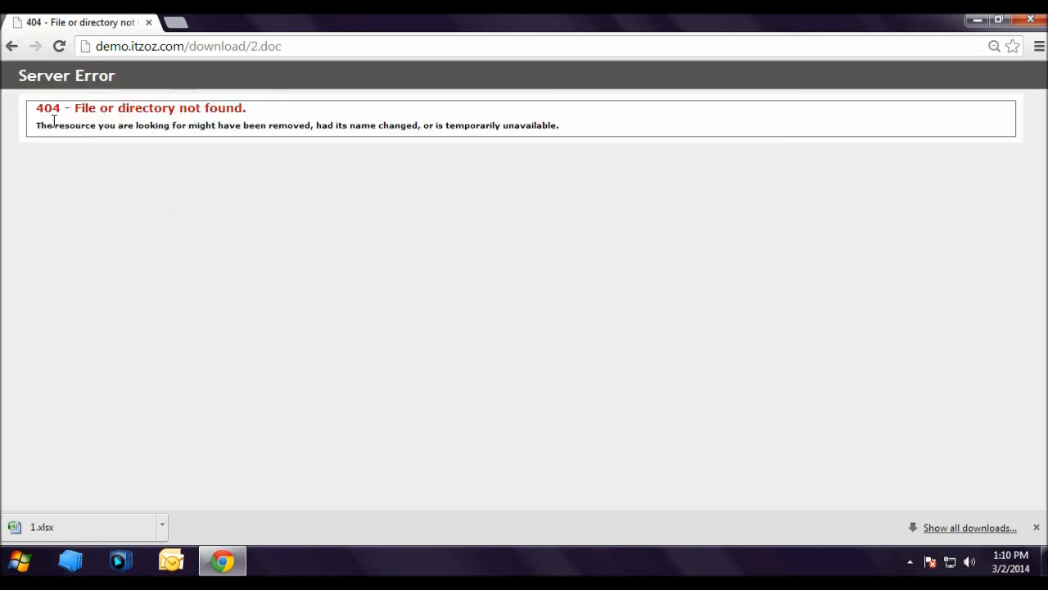
{"action": "mouse_move", "coordinate": [256, 137]}
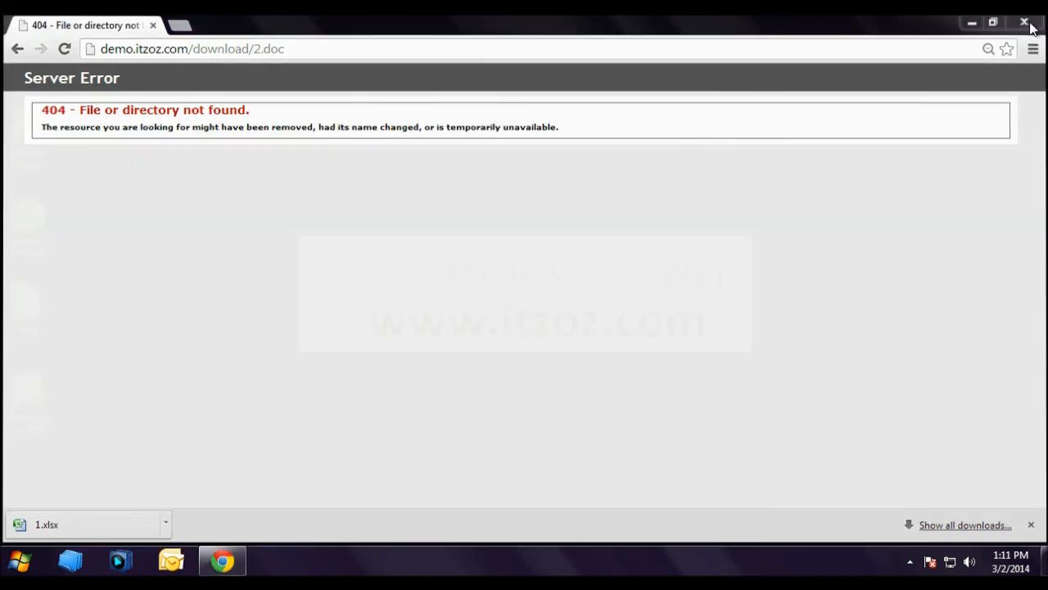
{"action": "left_click", "coordinate": [1023, 22]}
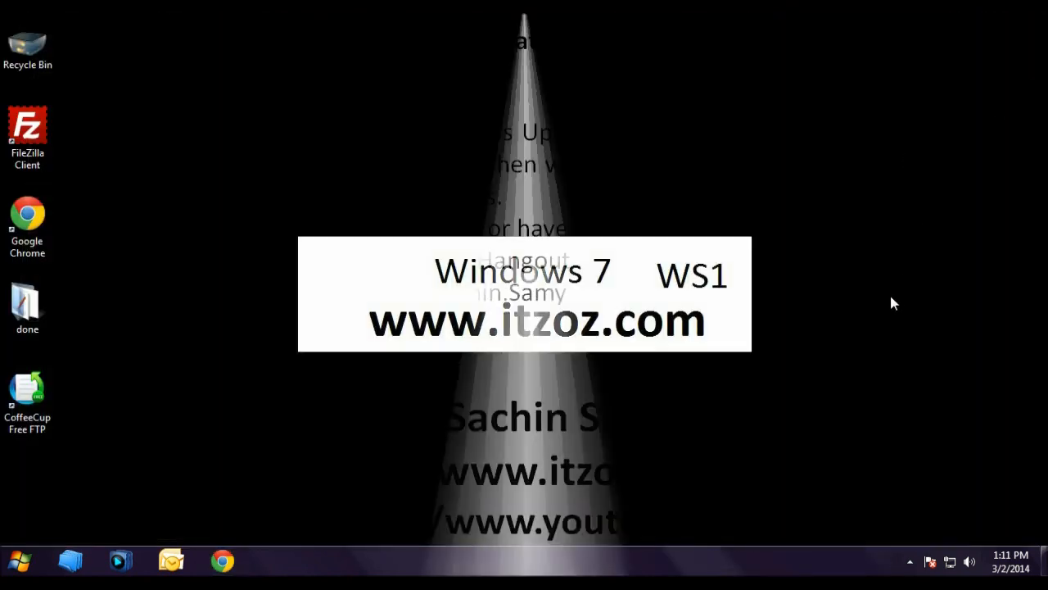